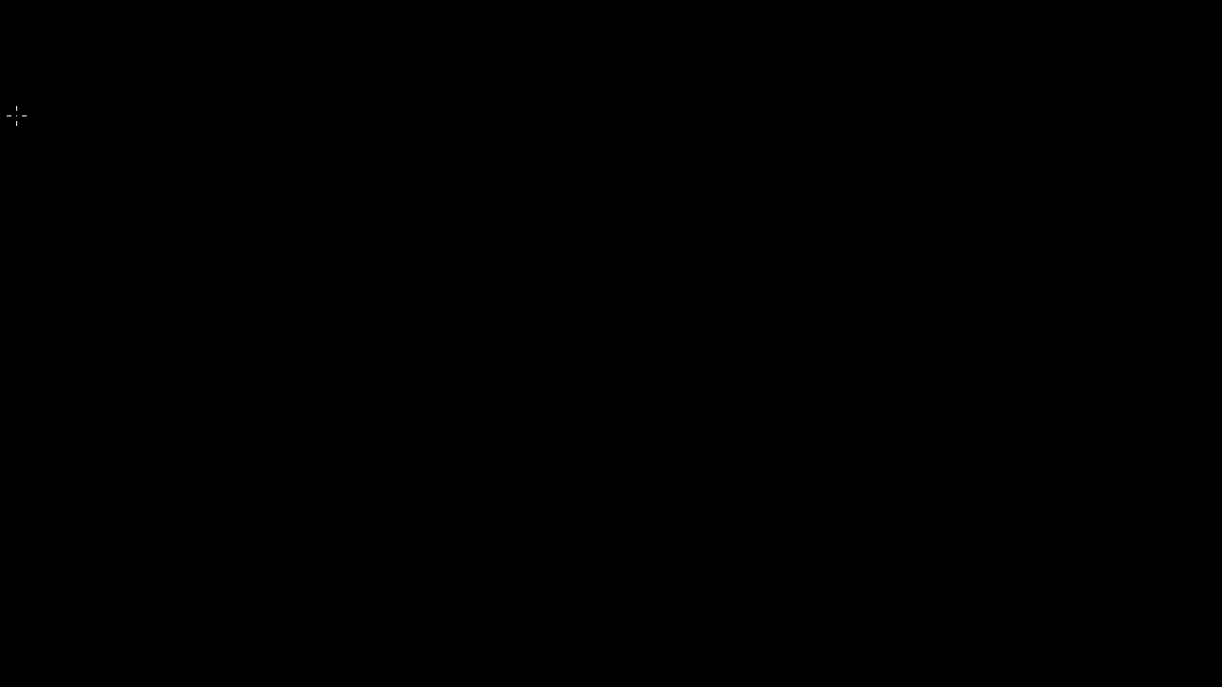
mouse_move(112, 80)
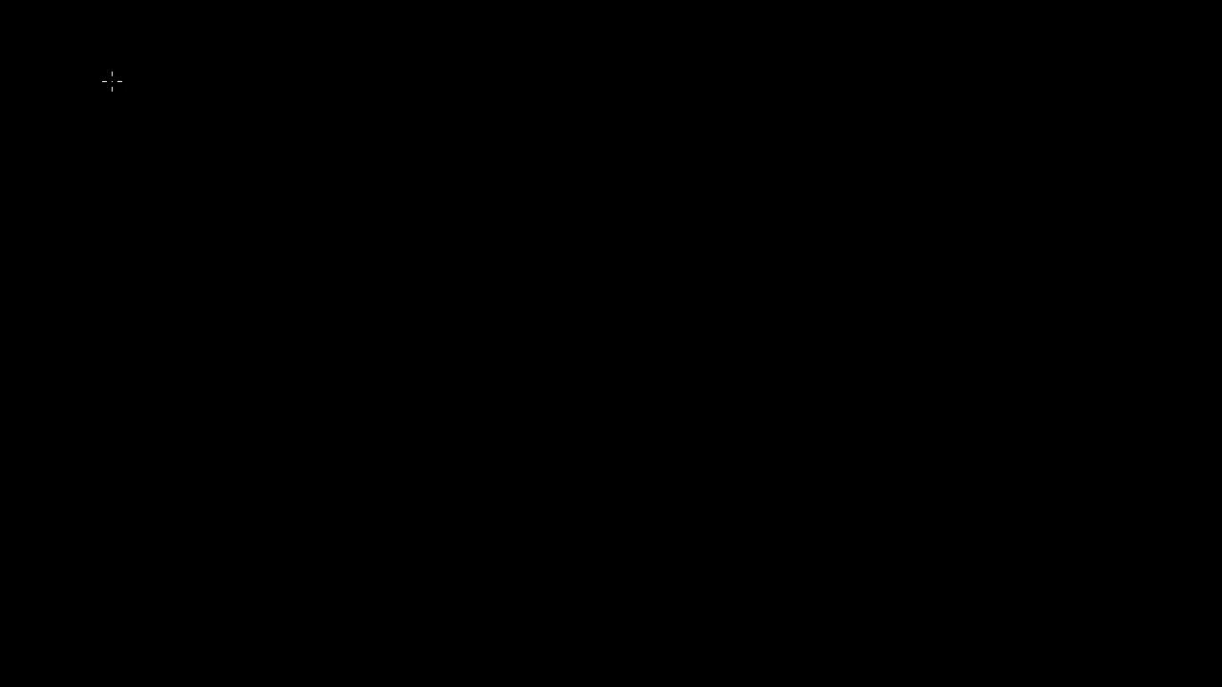
mouse_move(53, 12)
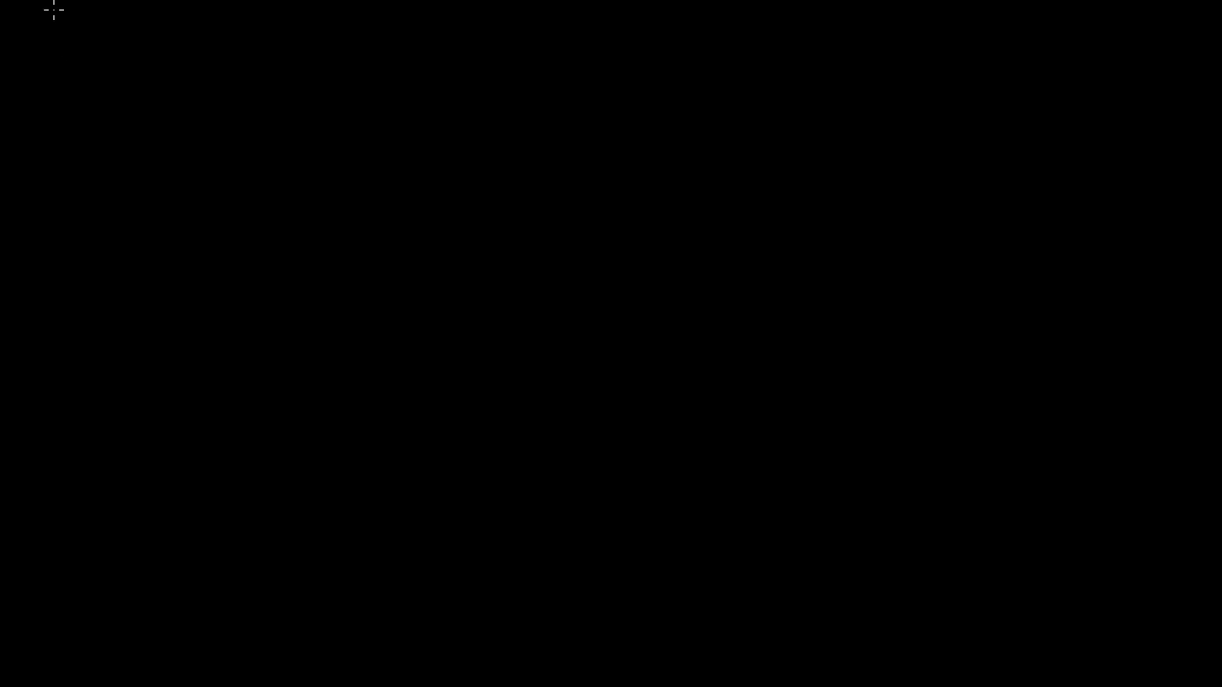
mouse_move(73, 42)
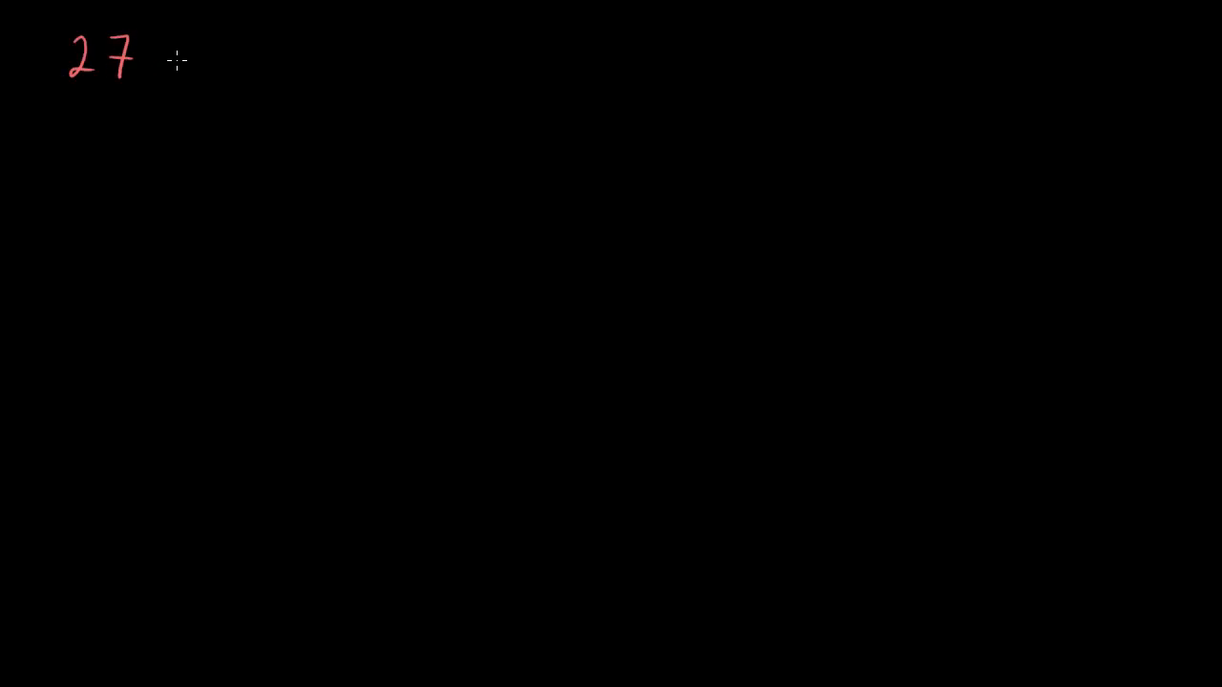
Handwrite 27 × 48 and lay out digits 2, 7 across and 4, 8 down
drag(172, 52, 186, 67)
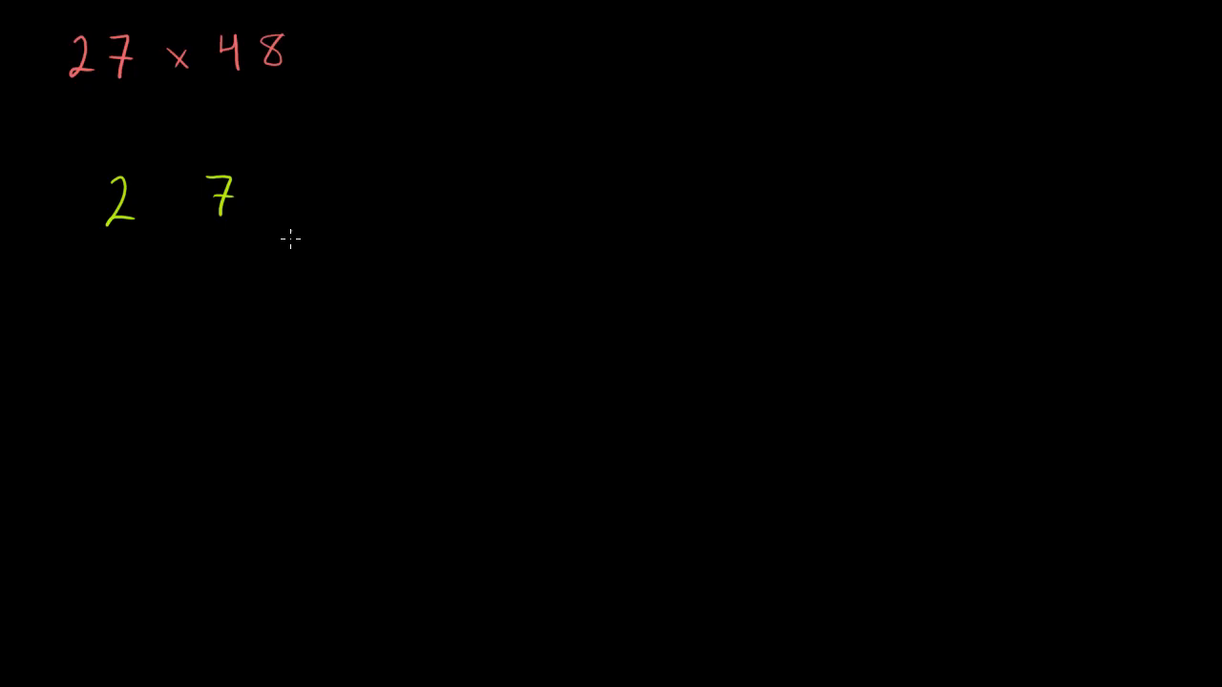
drag(286, 229, 306, 363)
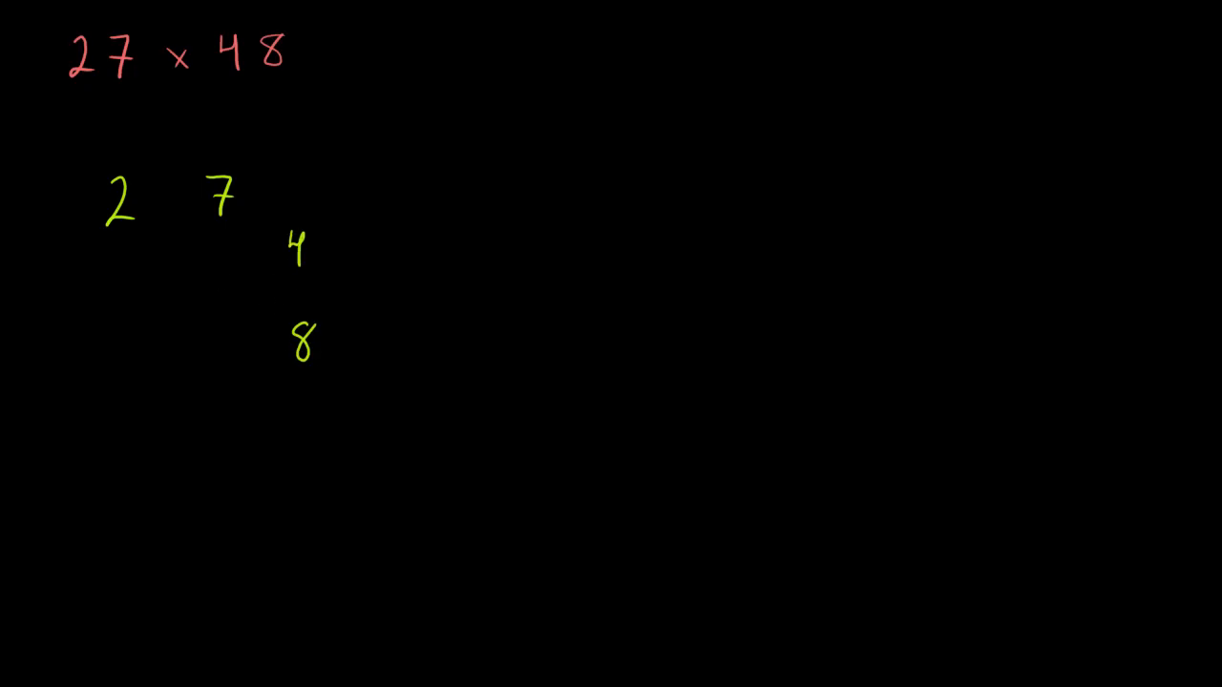
mouse_move(169, 236)
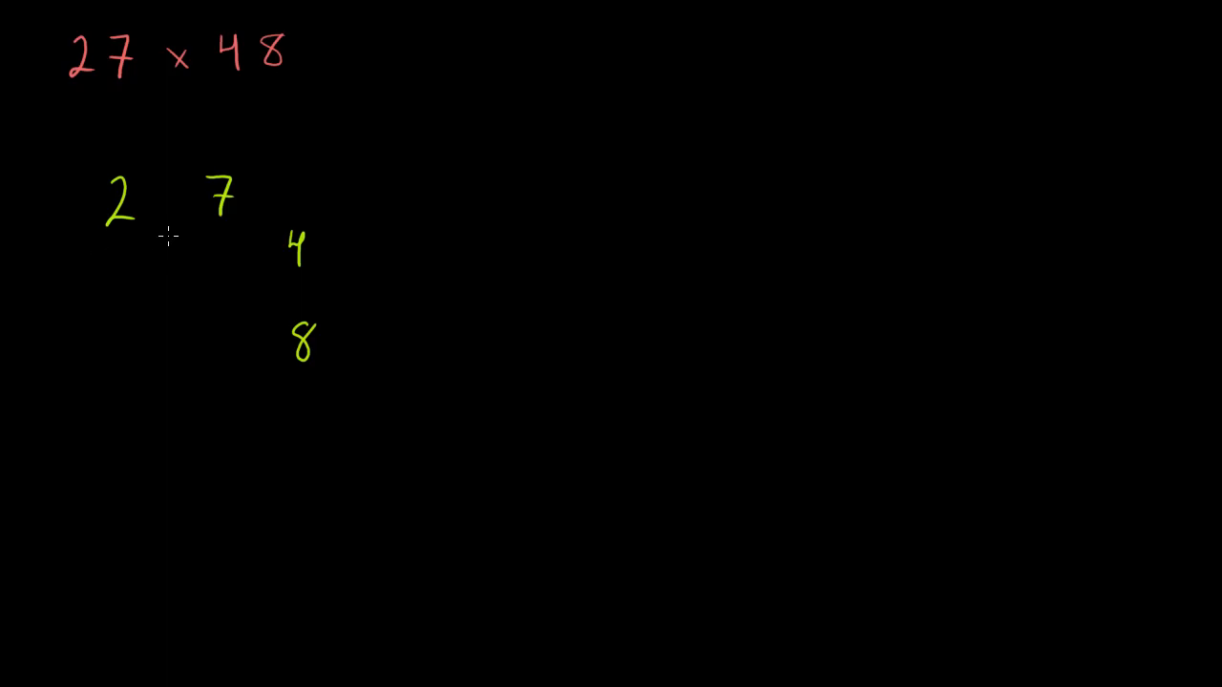
Draw the vertical, top and middle horizontal lines of the two-by-two lattice grid
drag(167, 234, 164, 387)
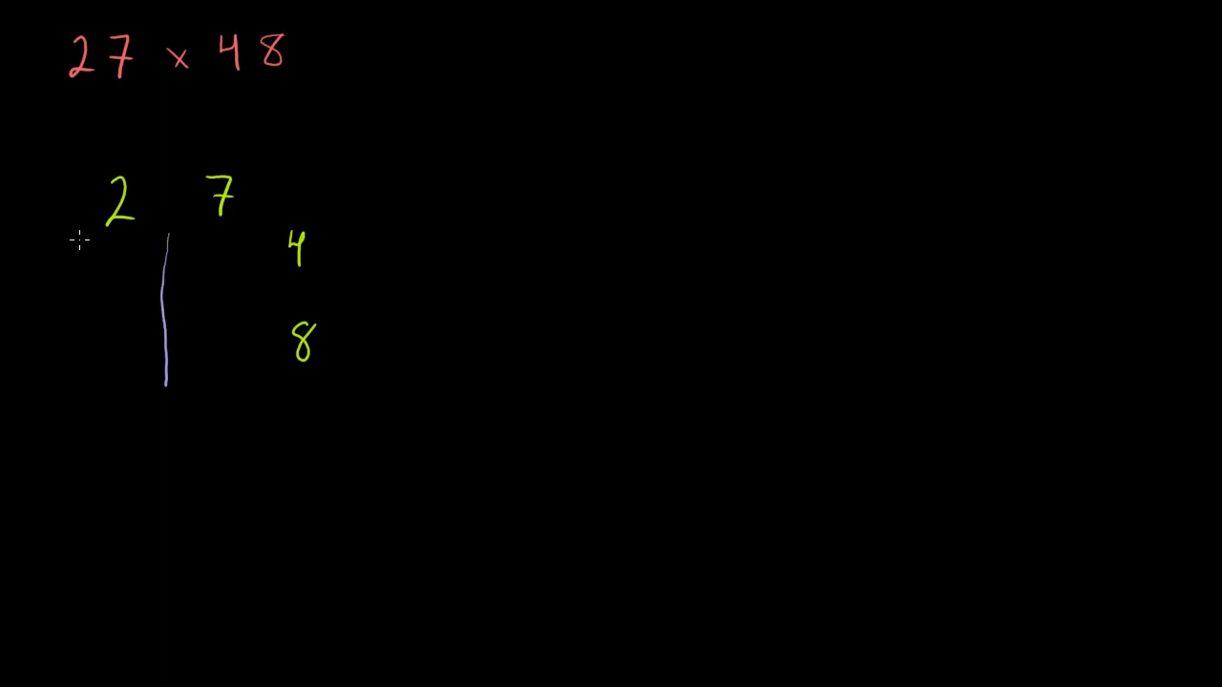
drag(84, 234, 84, 387)
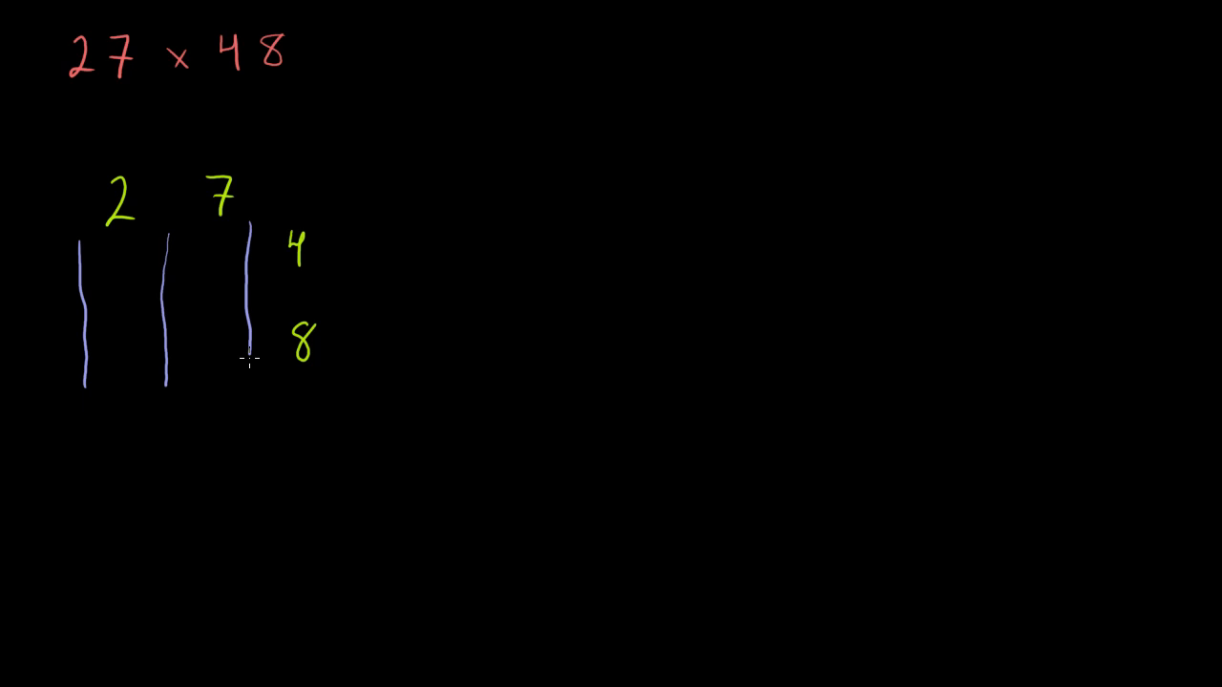
drag(84, 236, 243, 232)
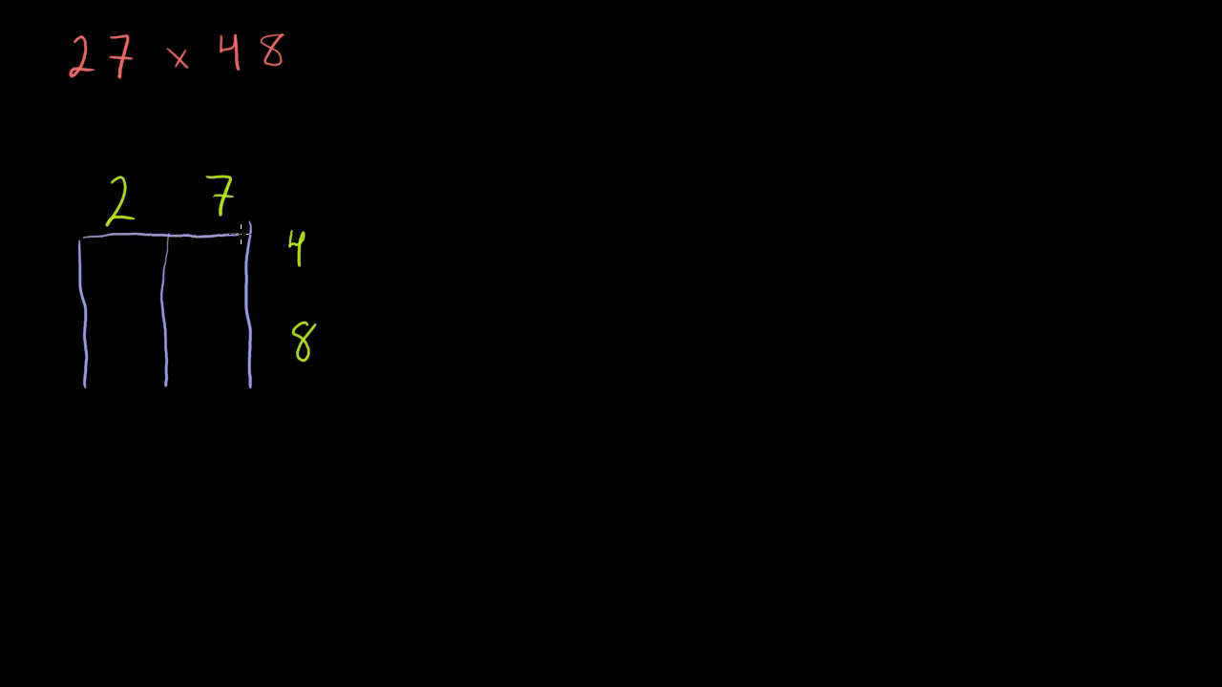
drag(86, 298, 247, 294)
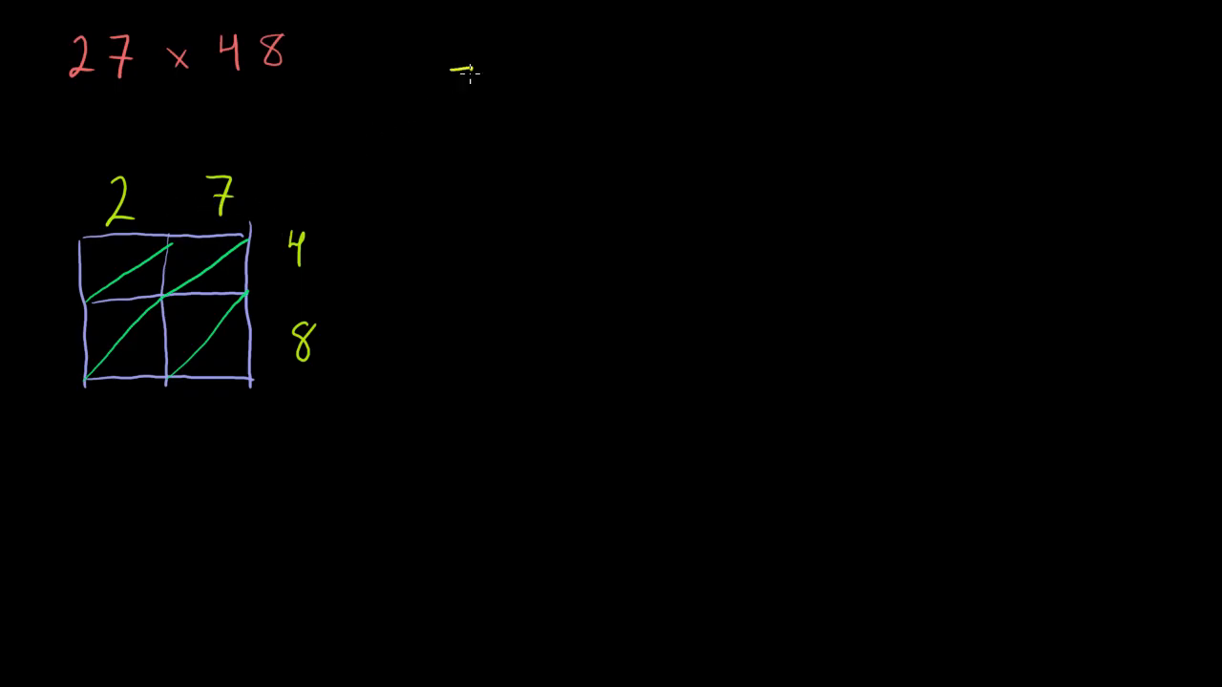
List 7×4=28 and 2×4=8, filling 28 and 08 into the top cells
text(7x4 = 28)
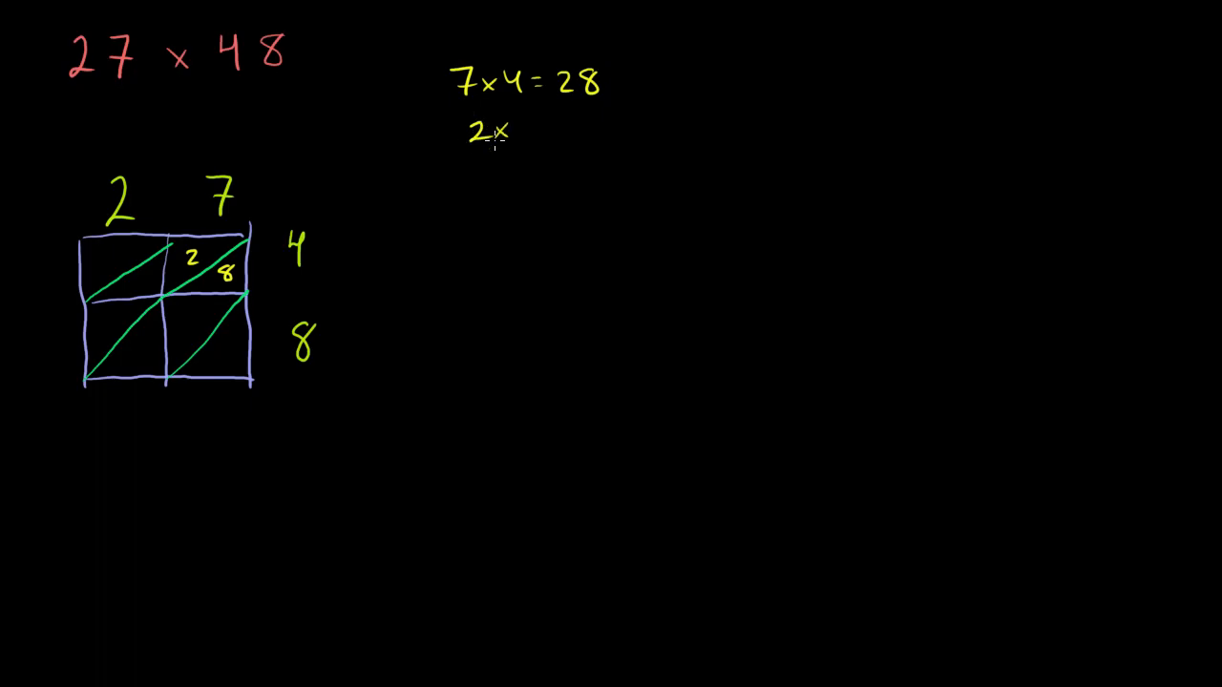
text(2×4 = 8)
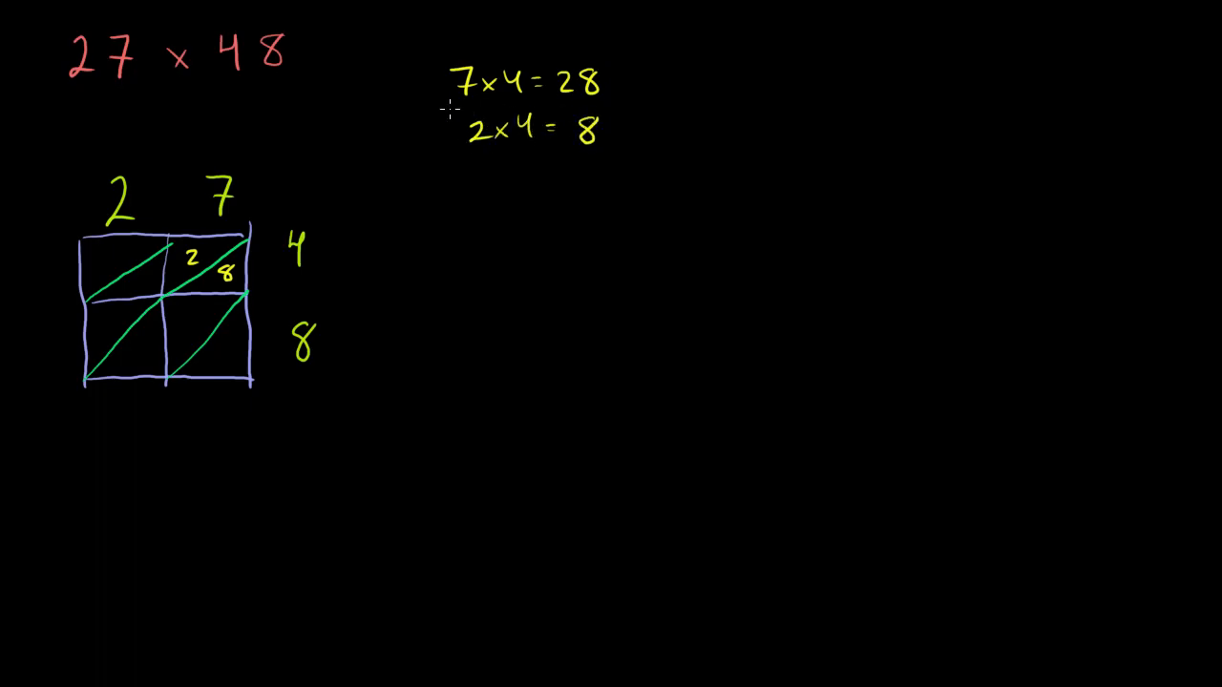
text(0)
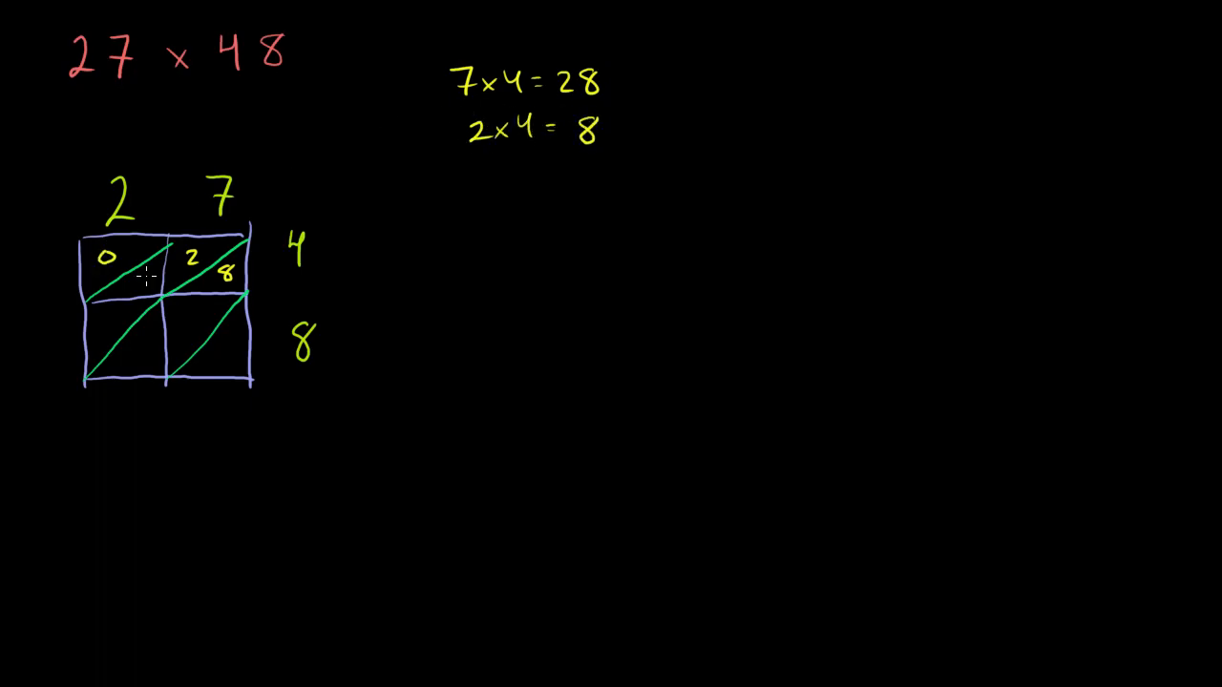
click(144, 279)
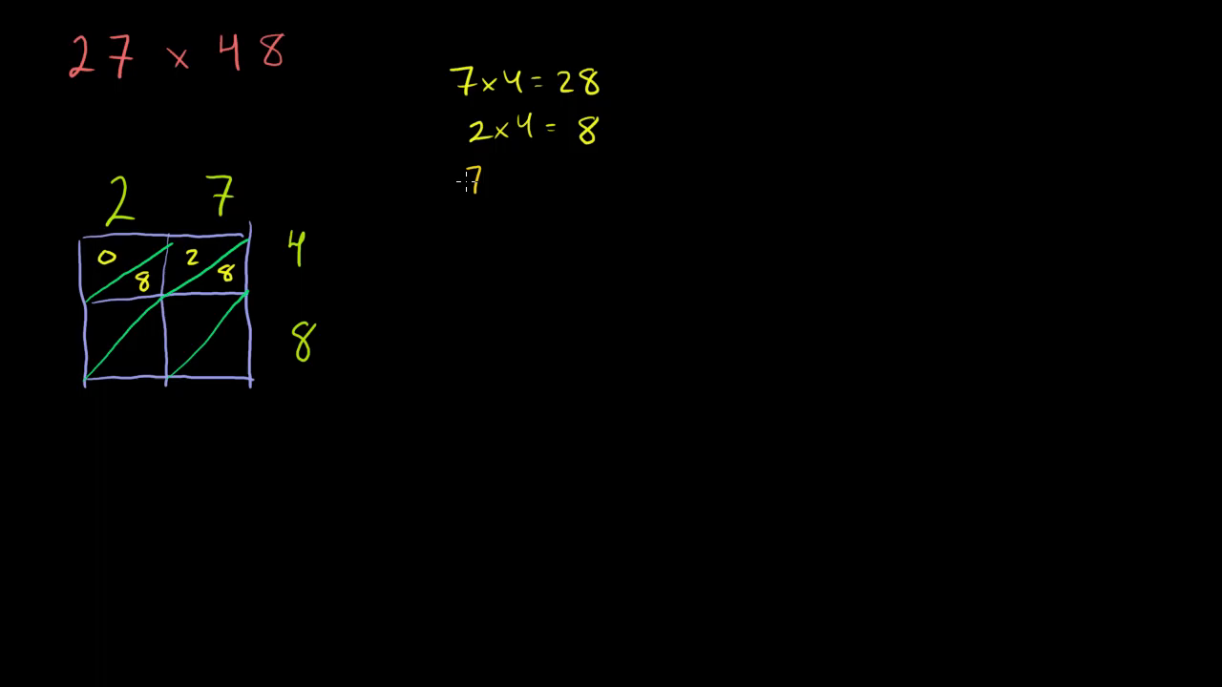
List 7×8=56 and 2×8=16, filling 56 and 16 into the bottom cells
text(7 x 8 = 56)
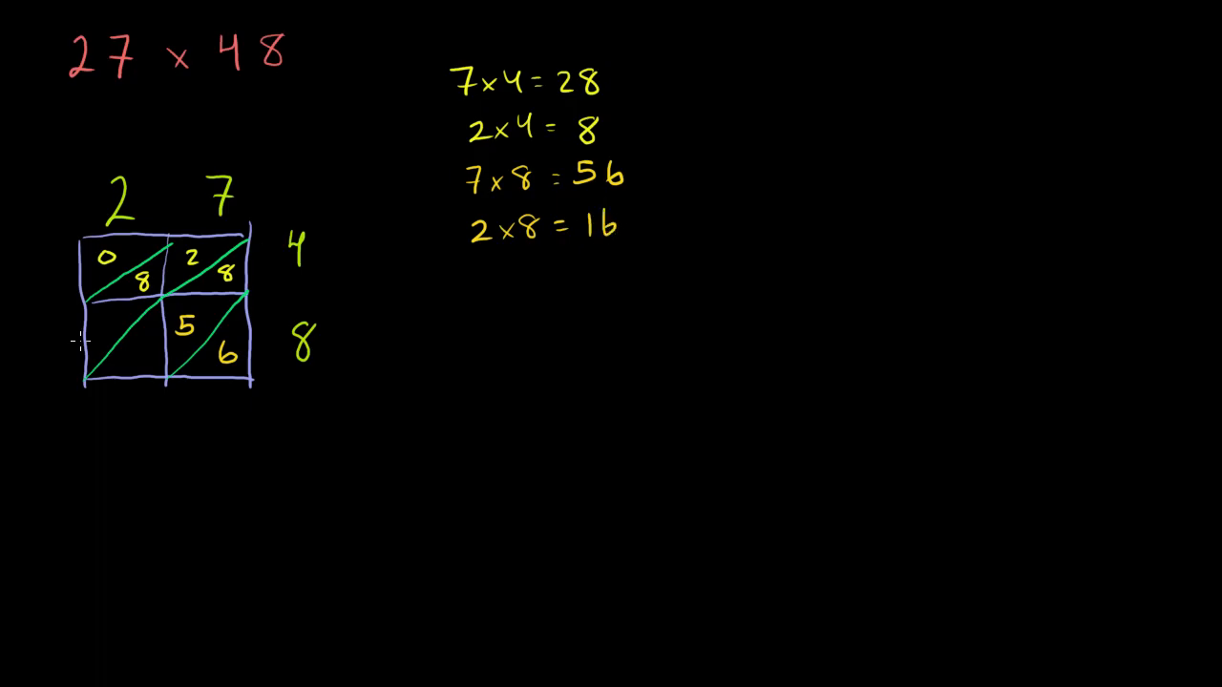
text(16)
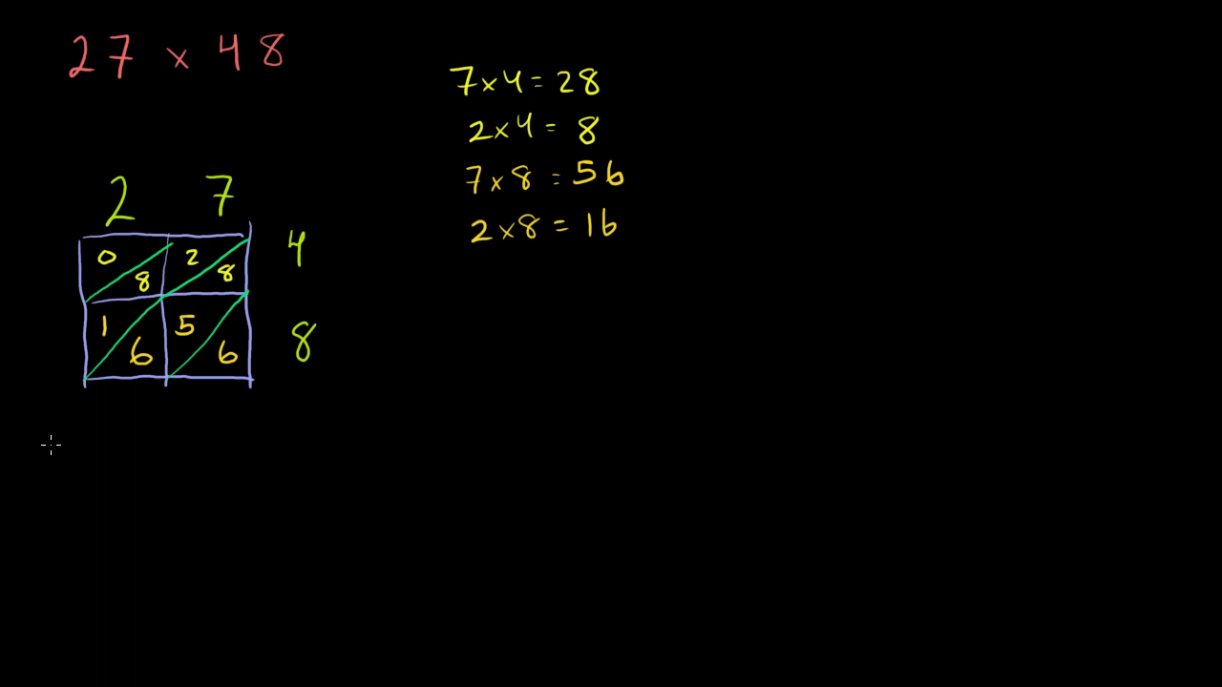
mouse_move(93, 412)
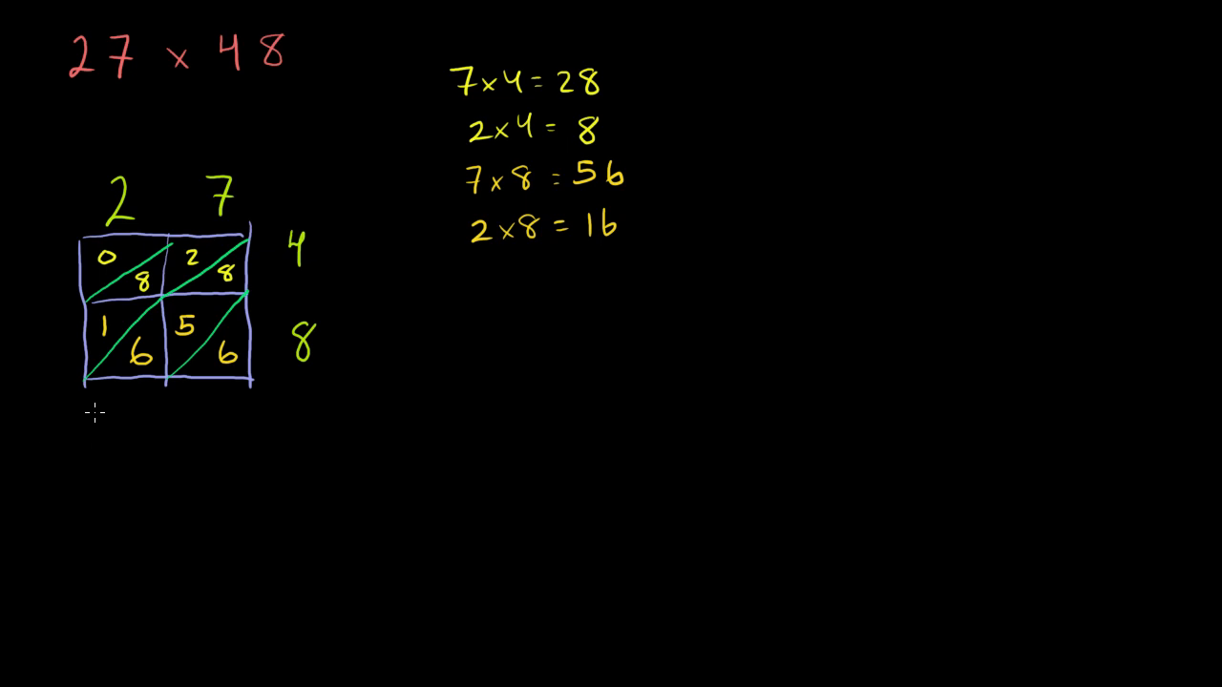
mouse_move(250, 349)
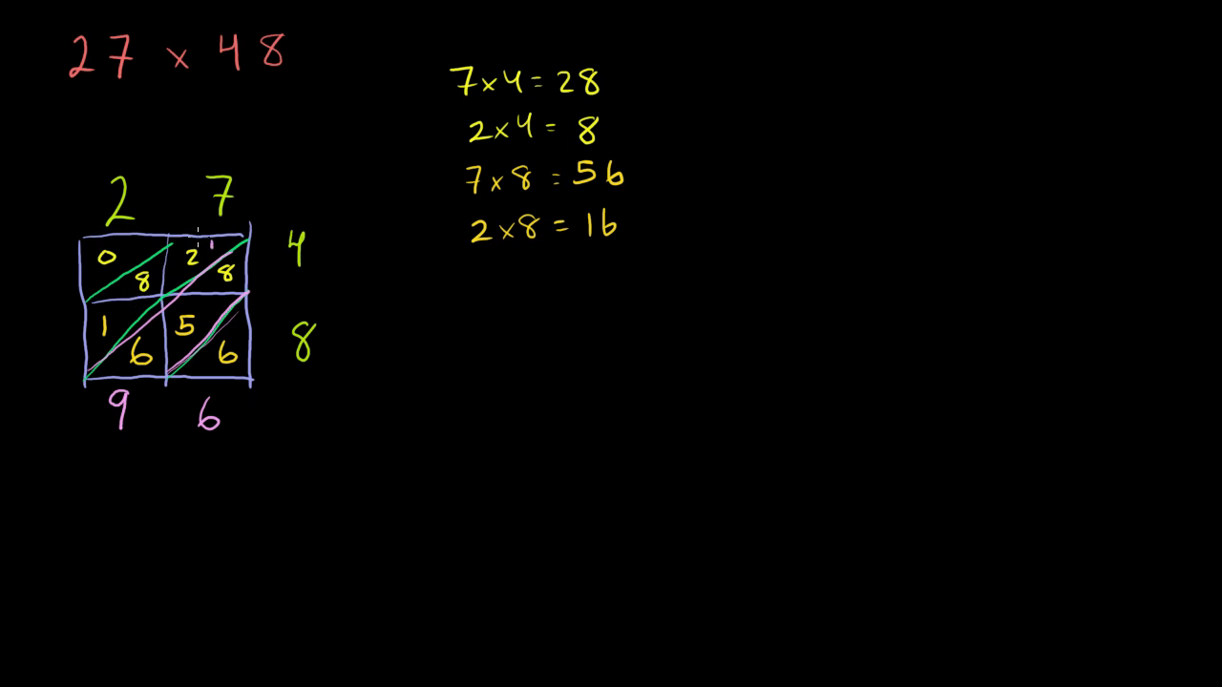
mouse_move(125, 386)
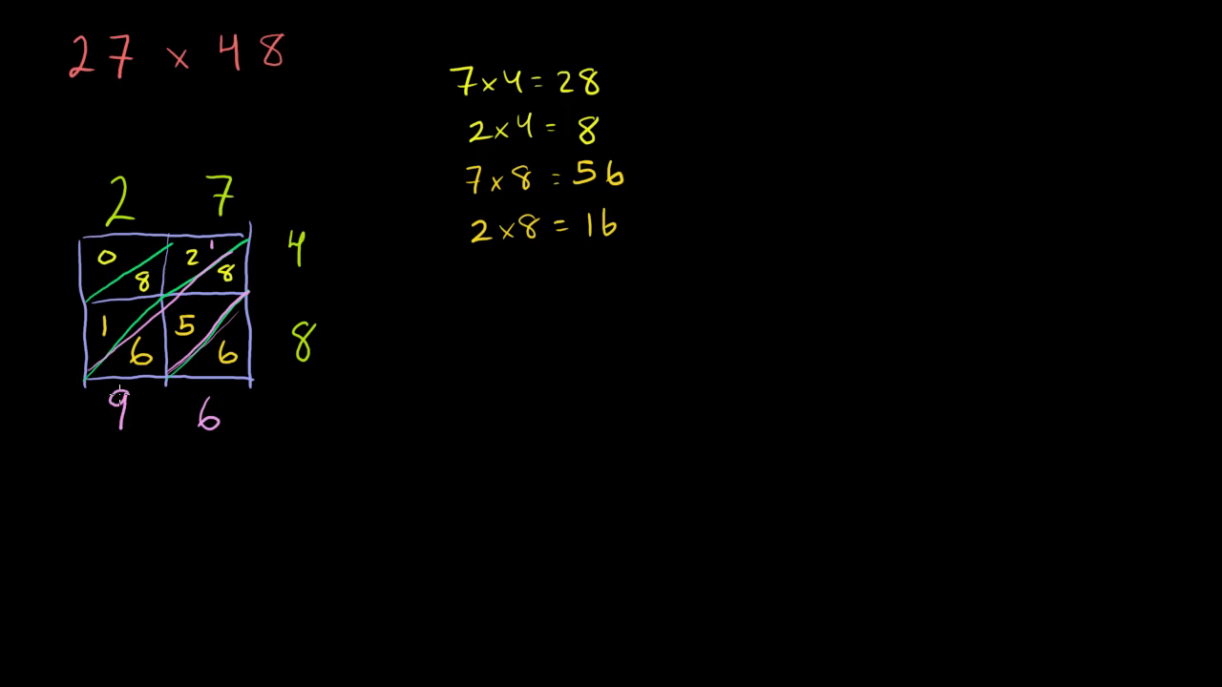
mouse_move(224, 239)
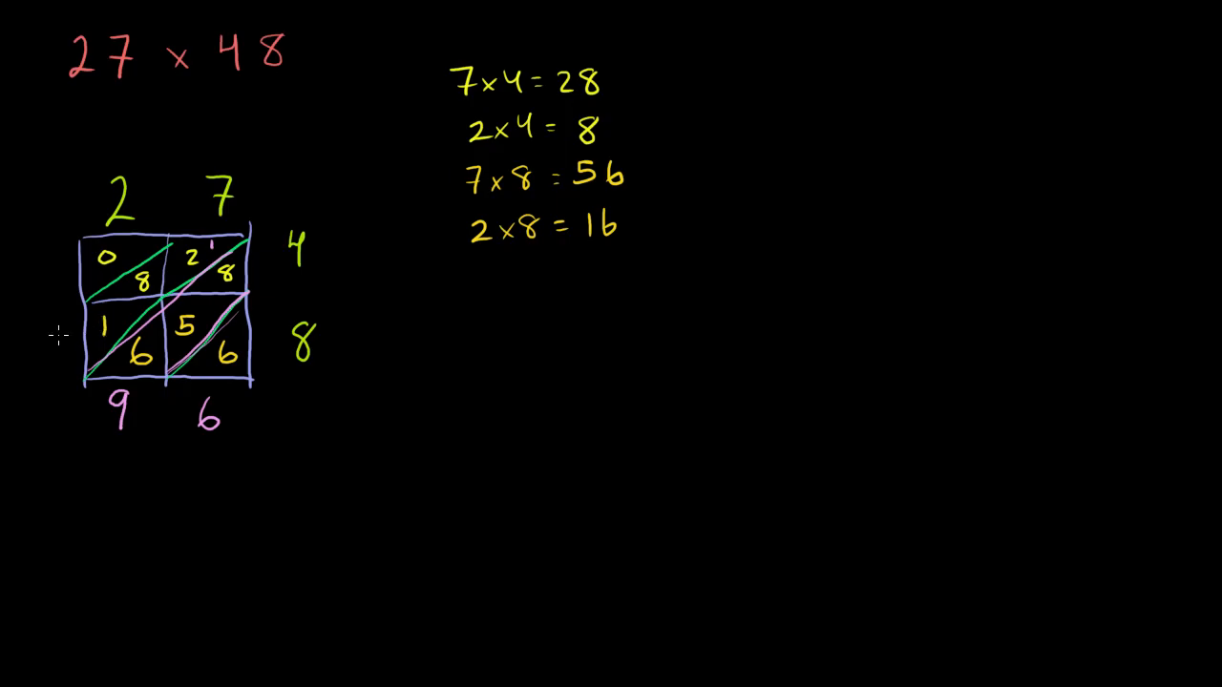
Sum the lattice diagonals, writing 6 and 9 below and 2 and 1 left
text(2)
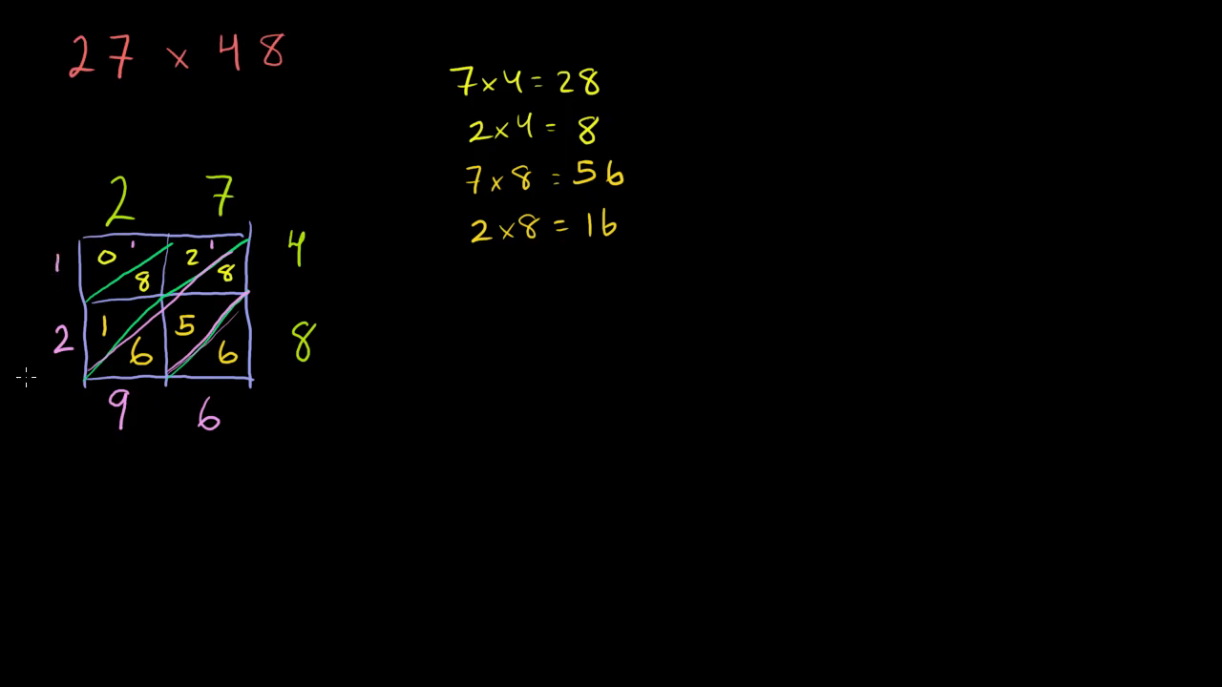
mouse_move(57, 375)
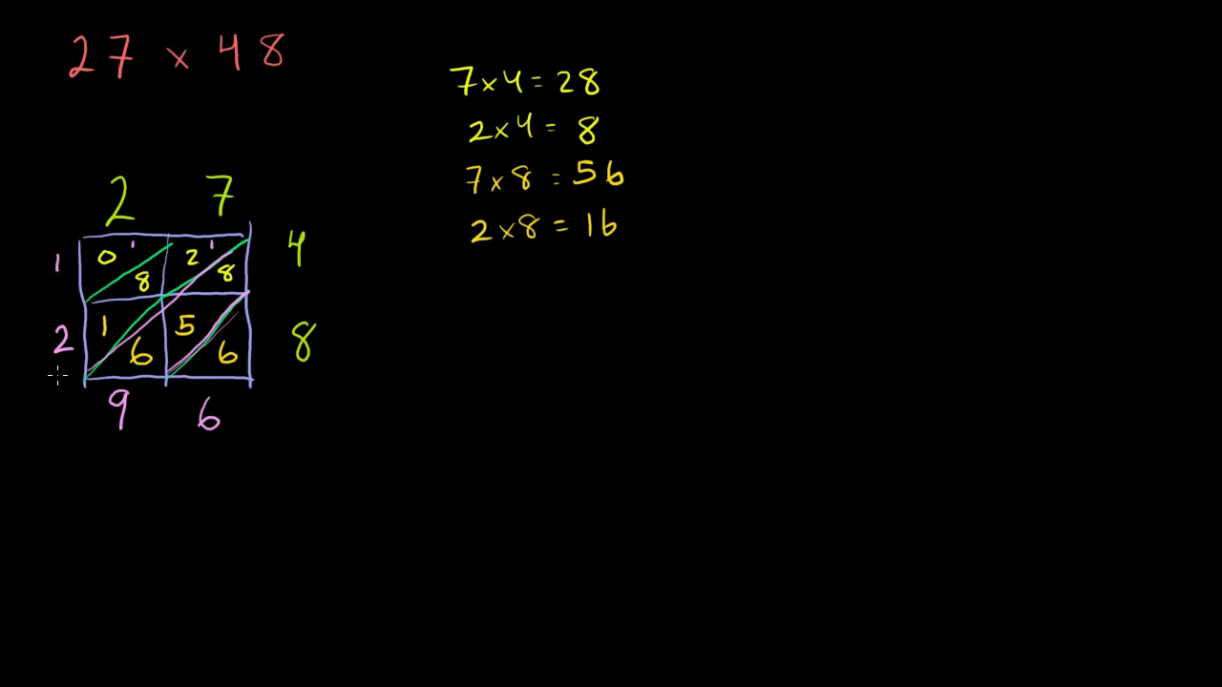
mouse_move(303, 46)
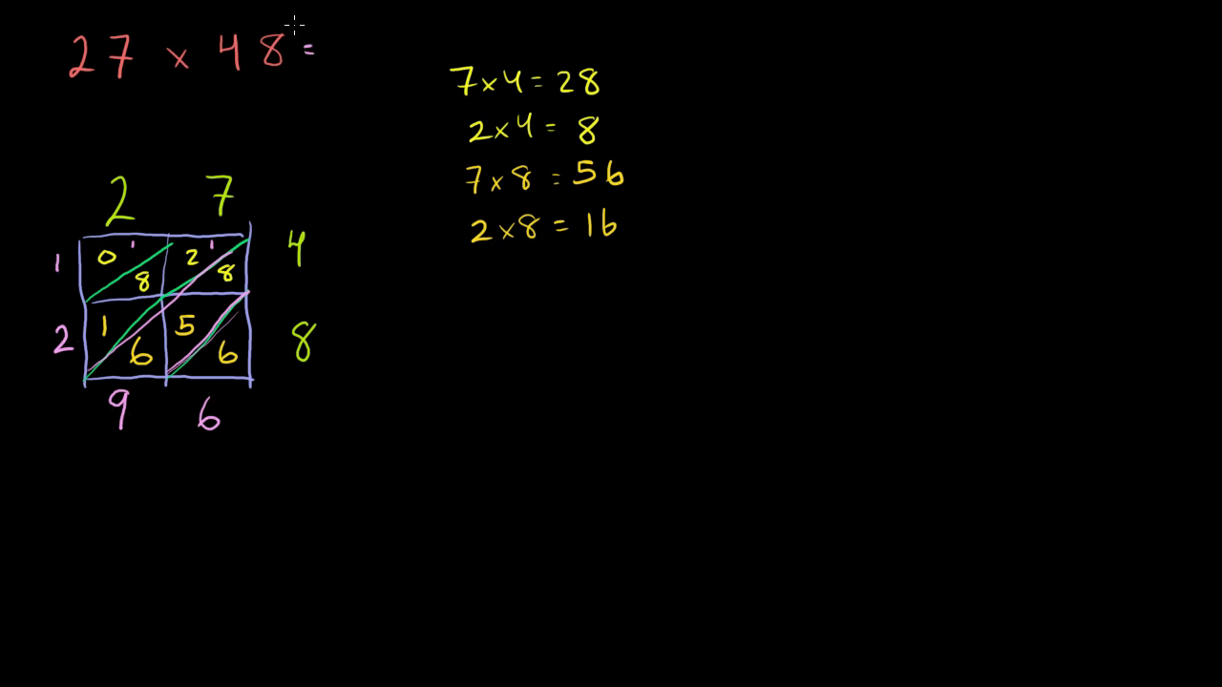
Write the answer 1,296 after 27 × 48 at the top
text(1,2)
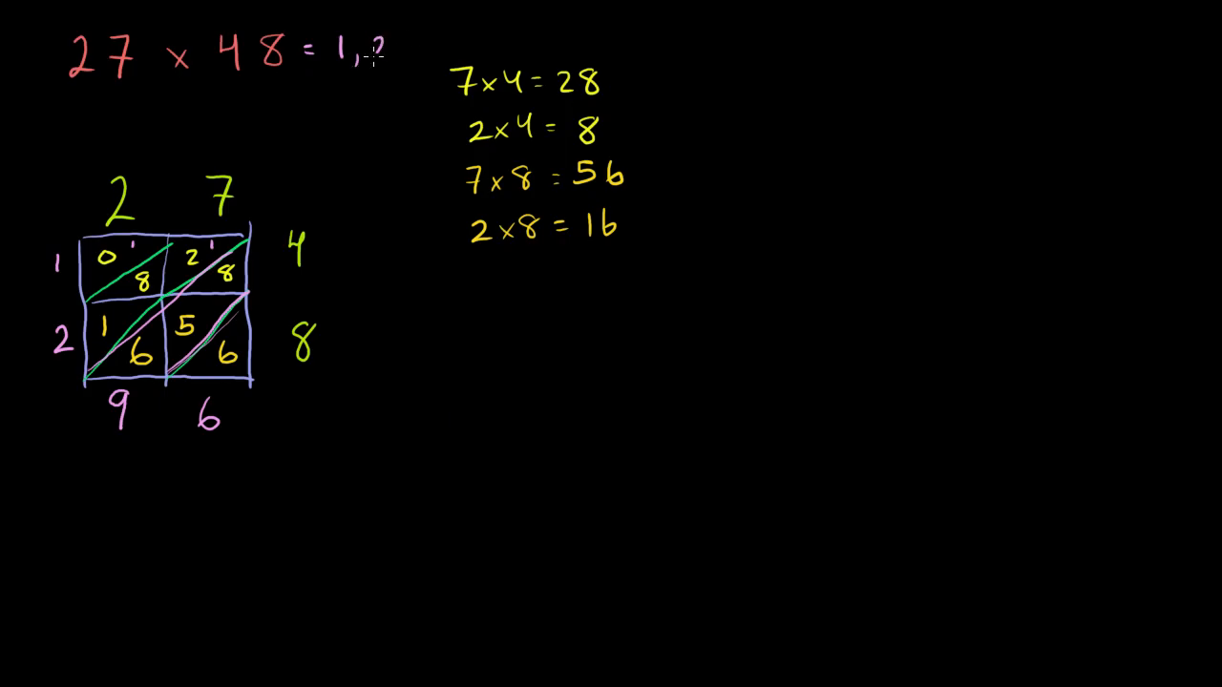
text(96)
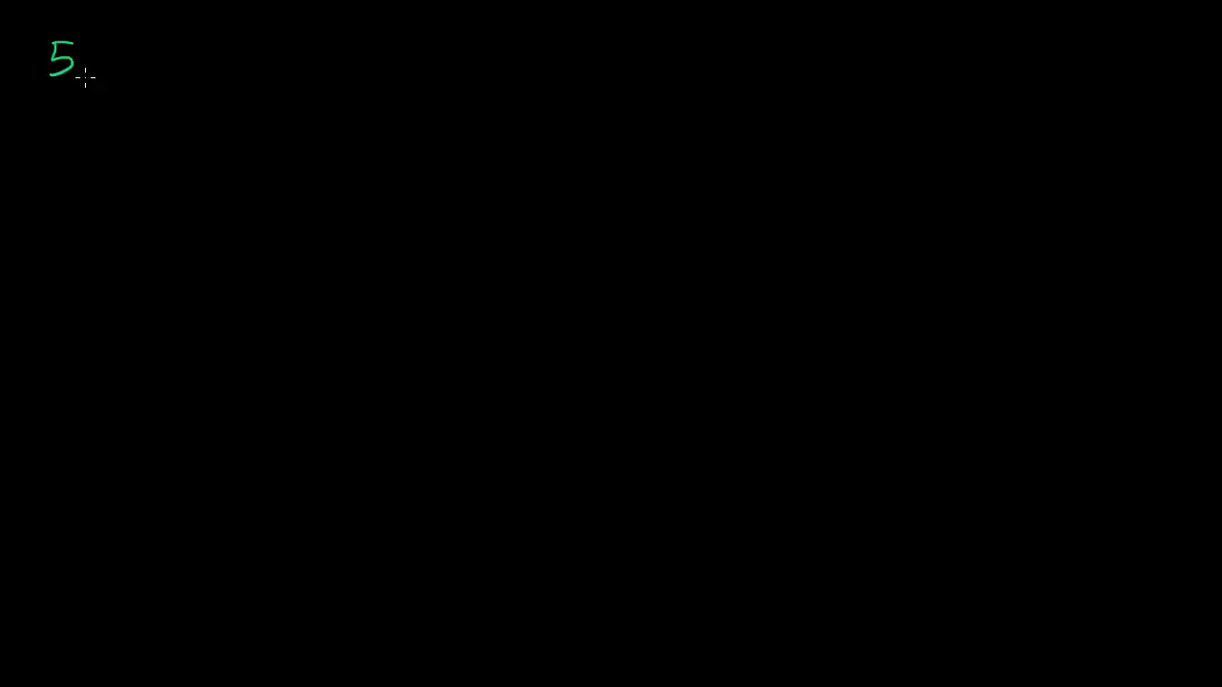
Write 5,479 × 787, with 7, 8, 7 down and 9 across
text(,47)
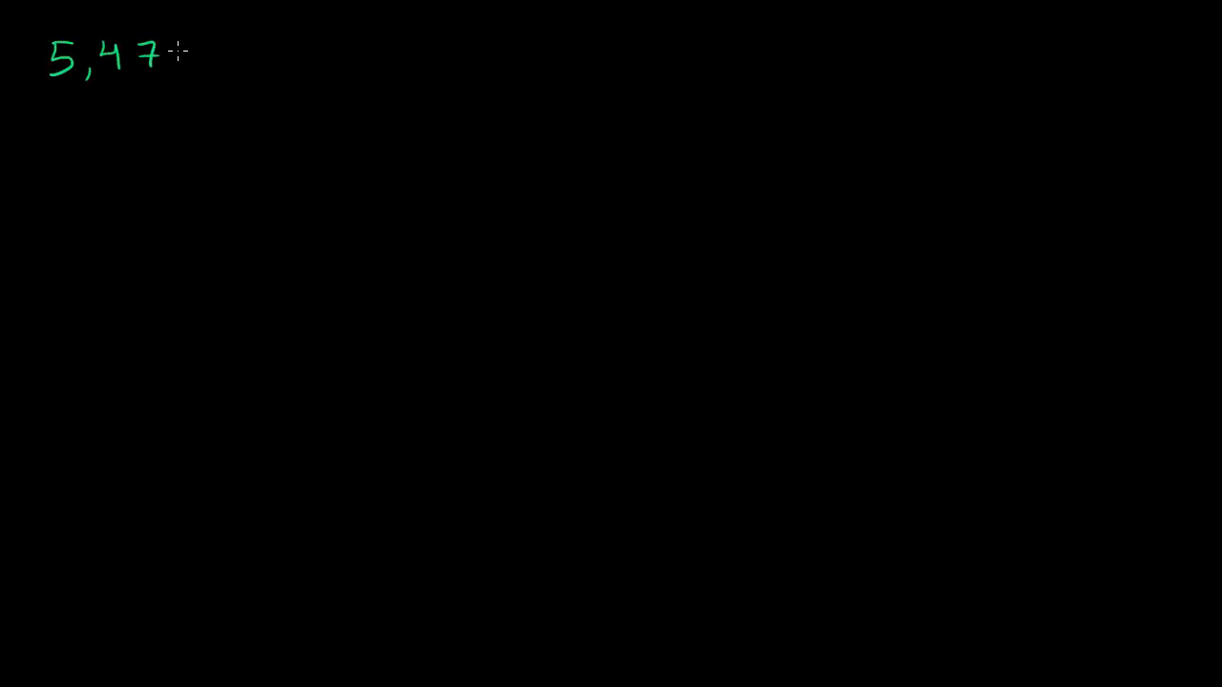
text(9 x)
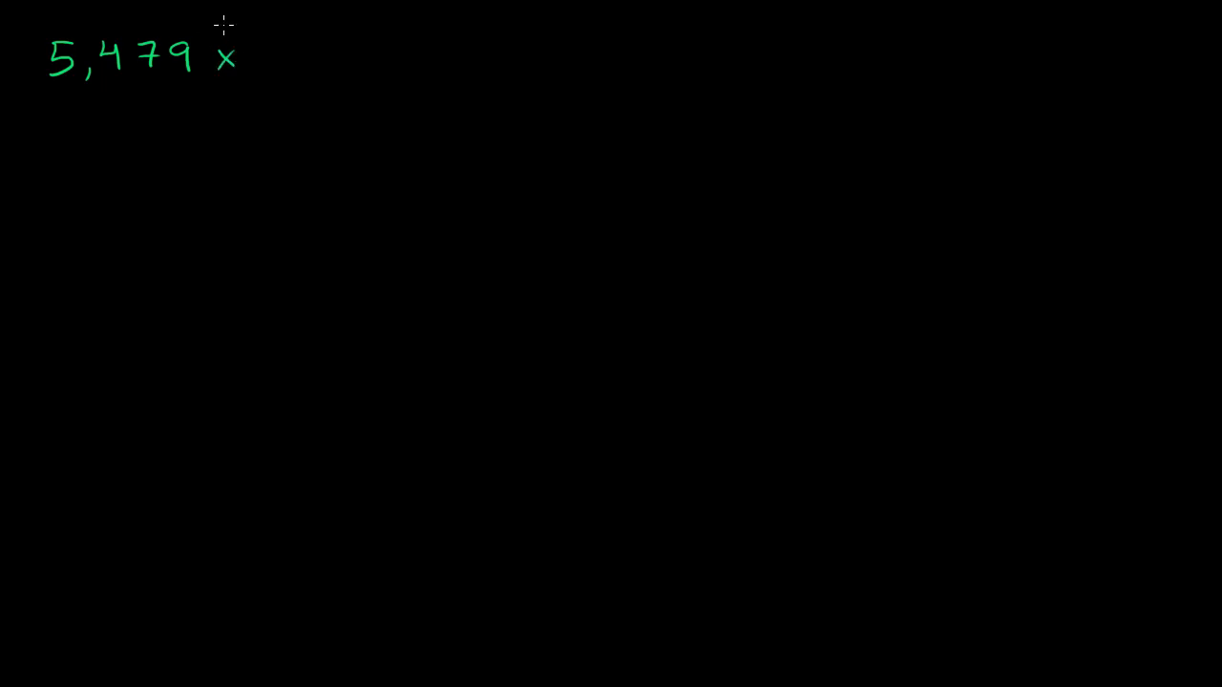
mouse_move(268, 42)
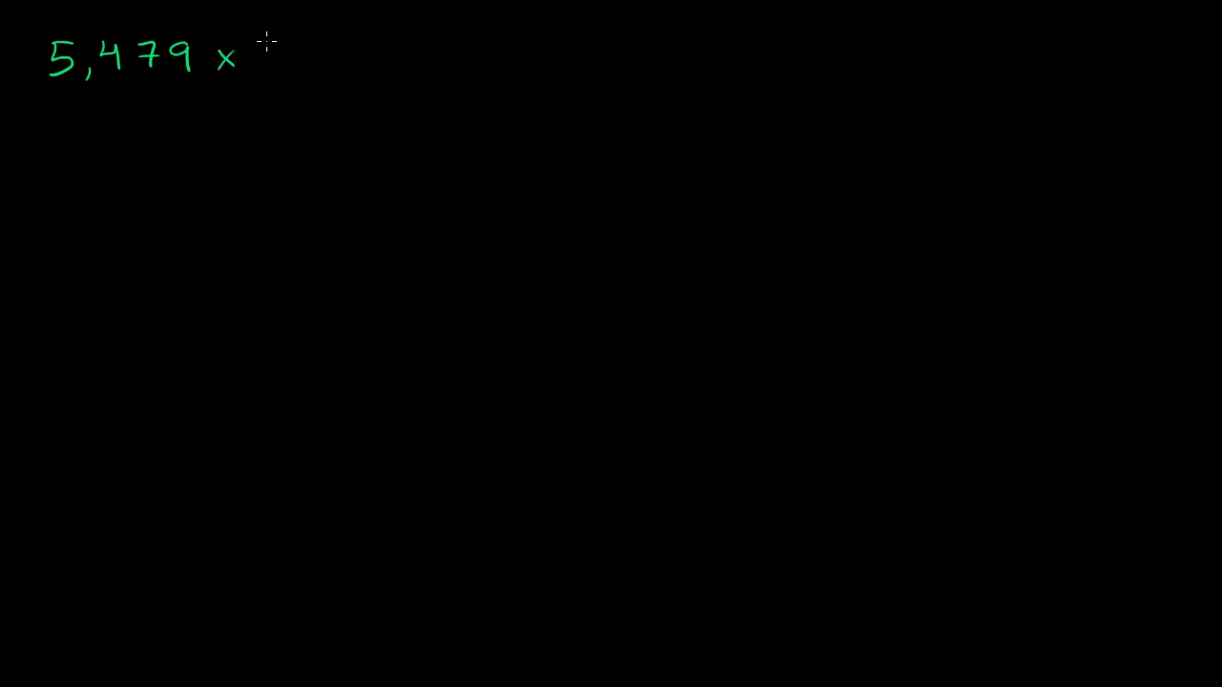
text(7)
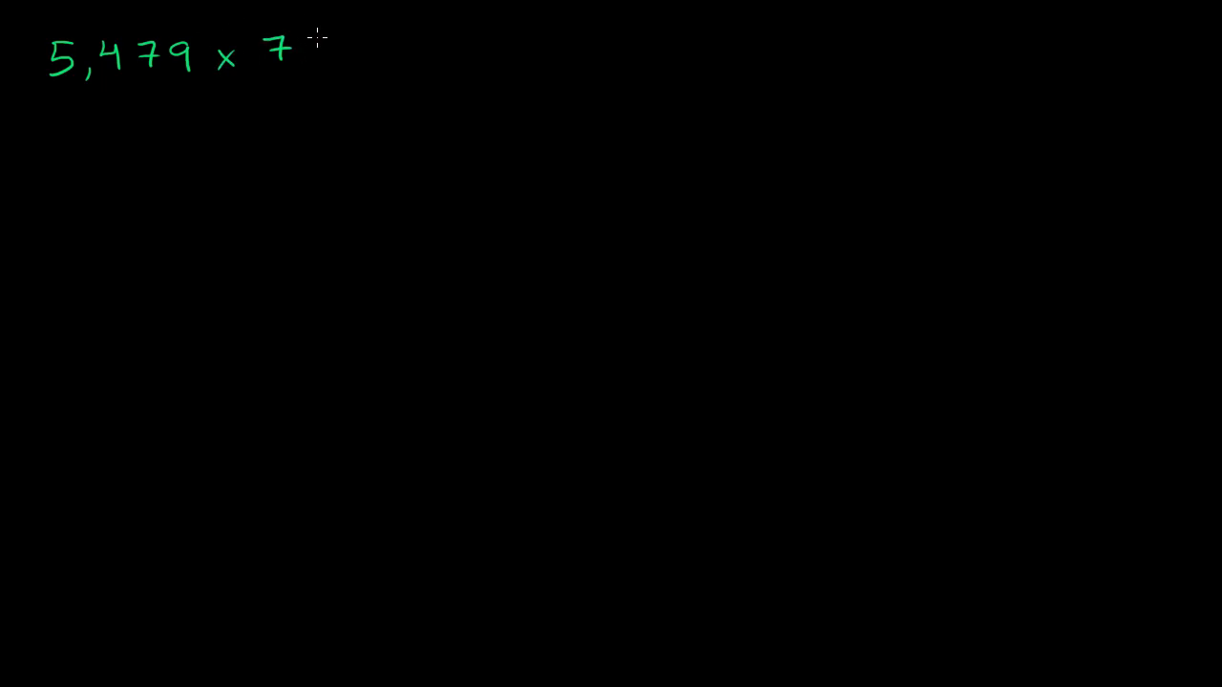
text(8)
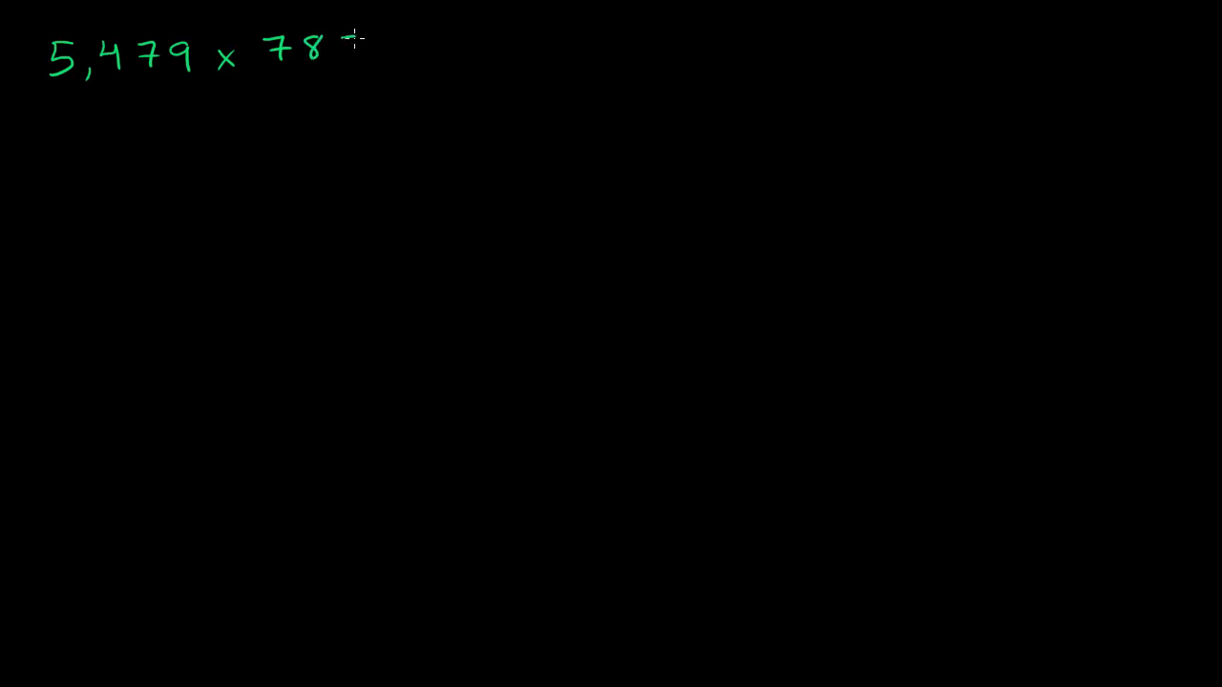
text(7)
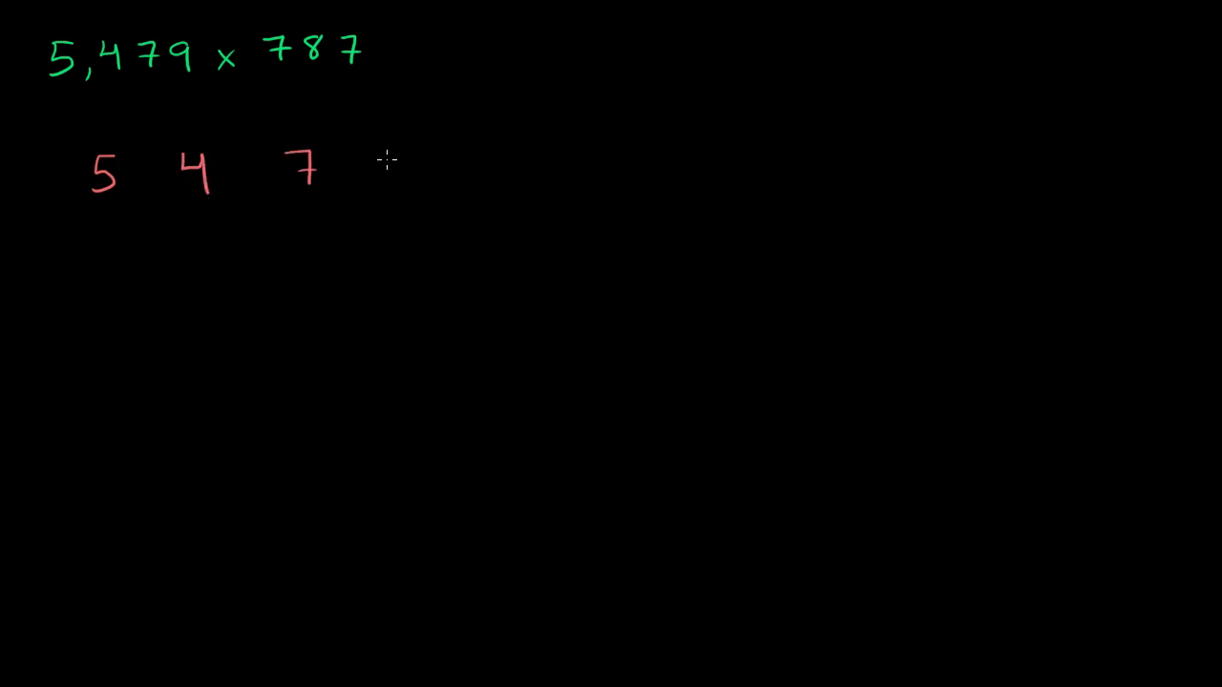
text(9)
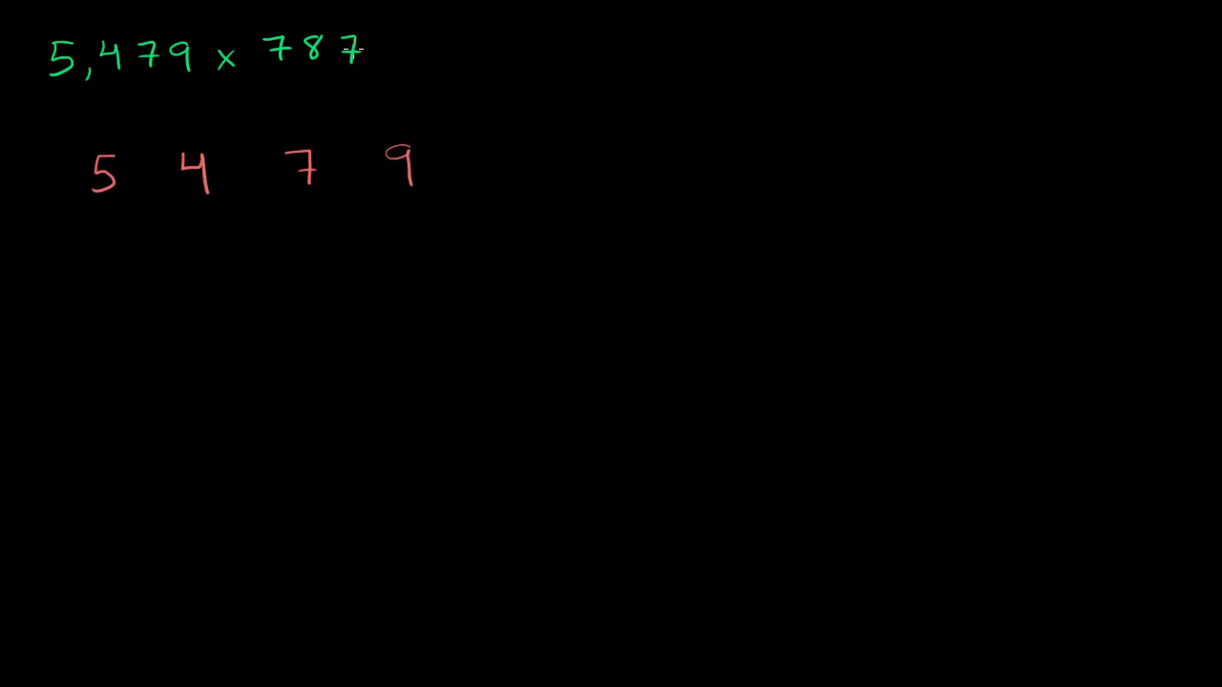
mouse_move(470, 203)
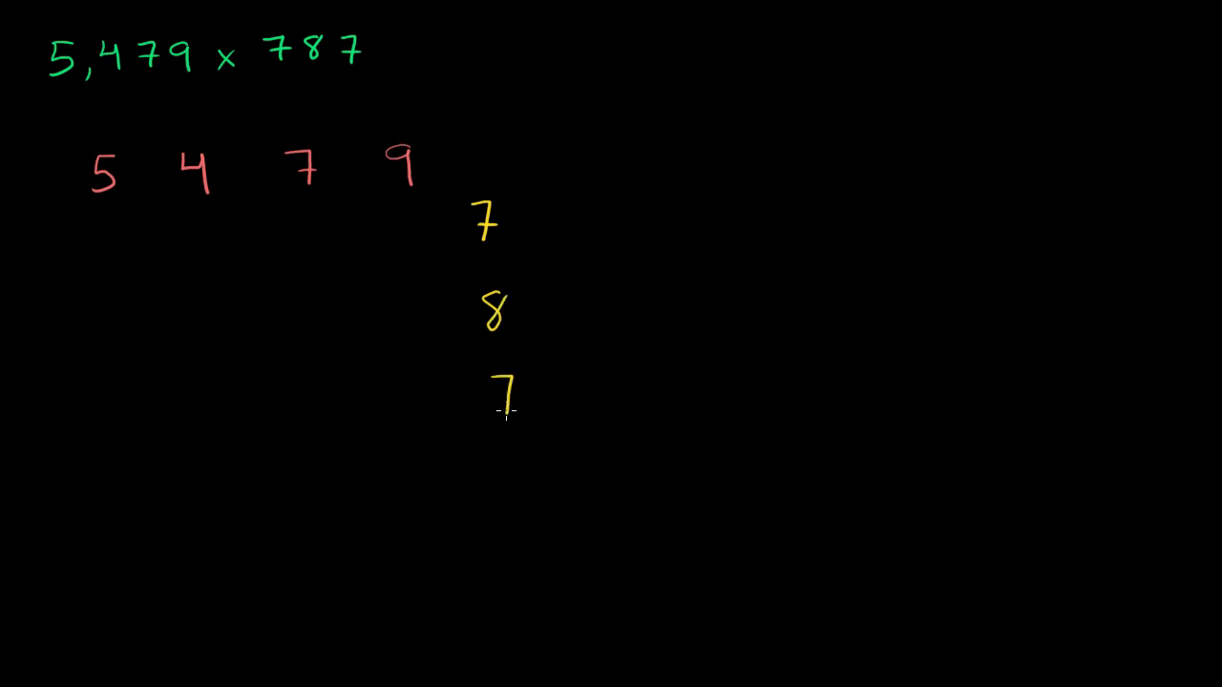
mouse_move(506, 396)
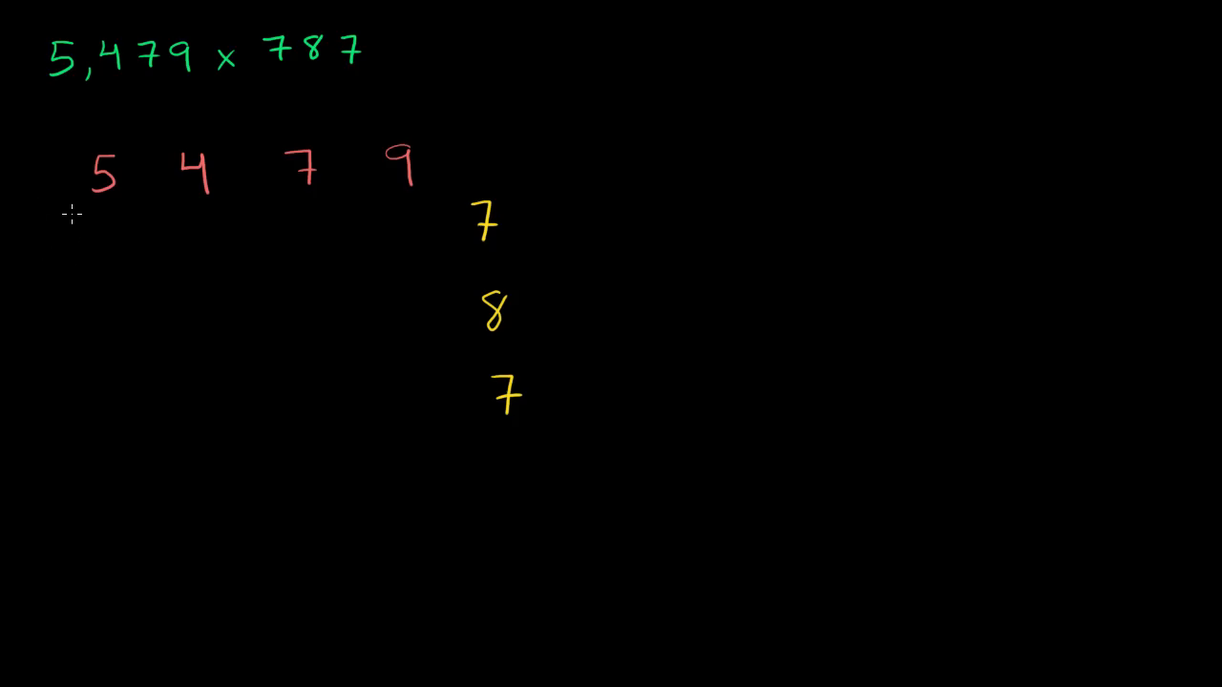
Draw the grid's left, top, bottom edges, column divider, row line, and top-left diagonal
drag(74, 212, 74, 463)
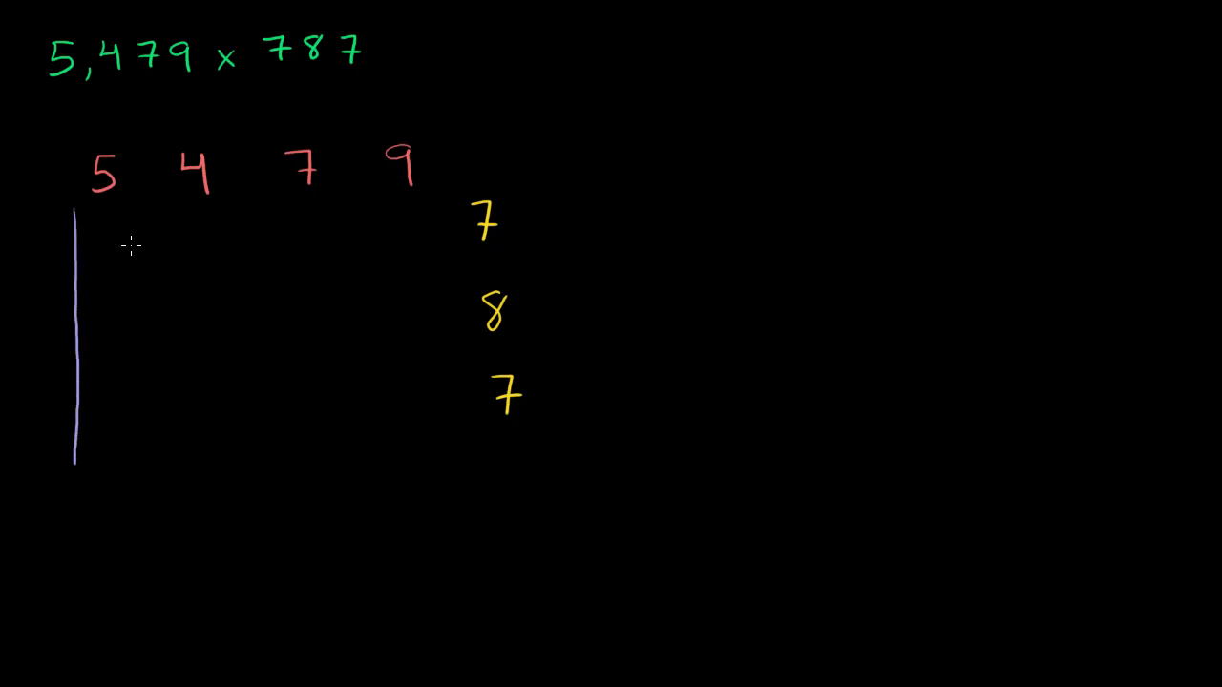
drag(151, 201, 151, 461)
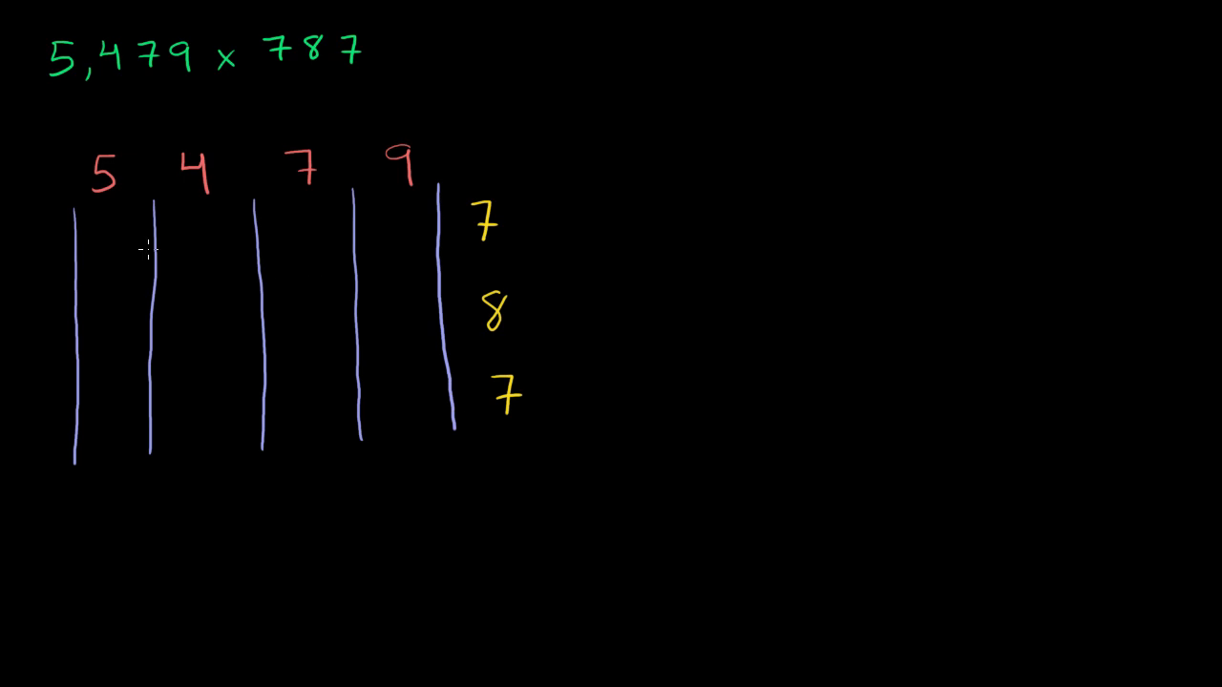
drag(74, 209, 217, 207)
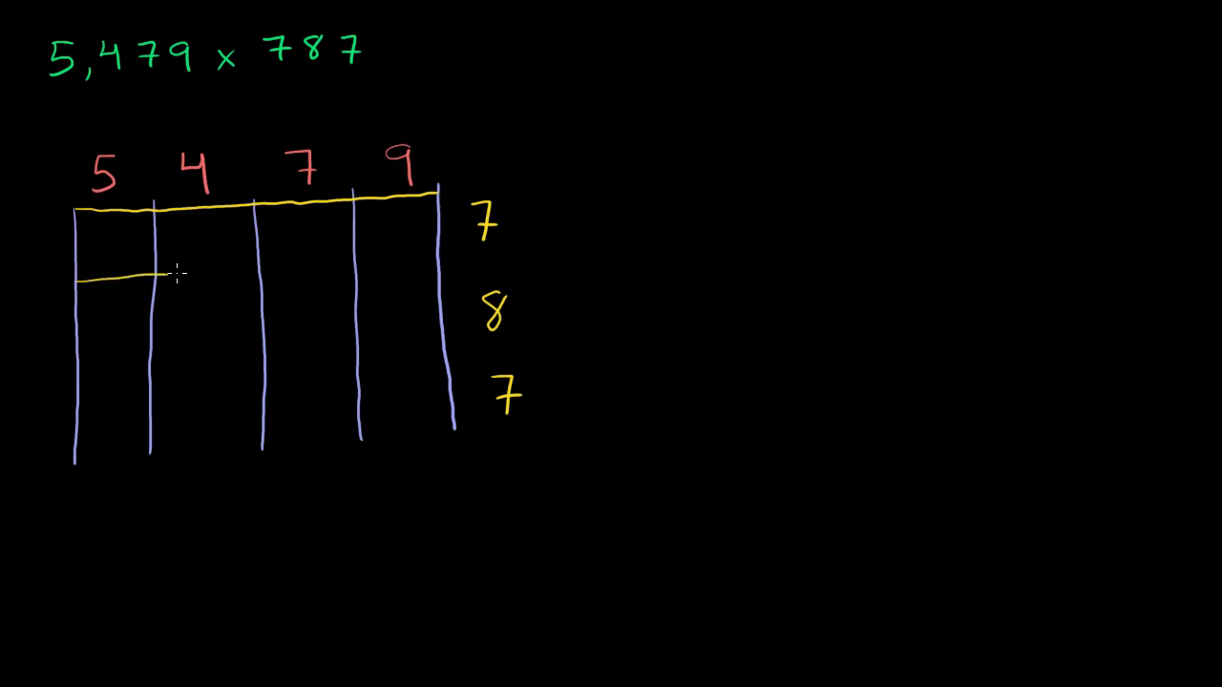
drag(72, 277, 435, 277)
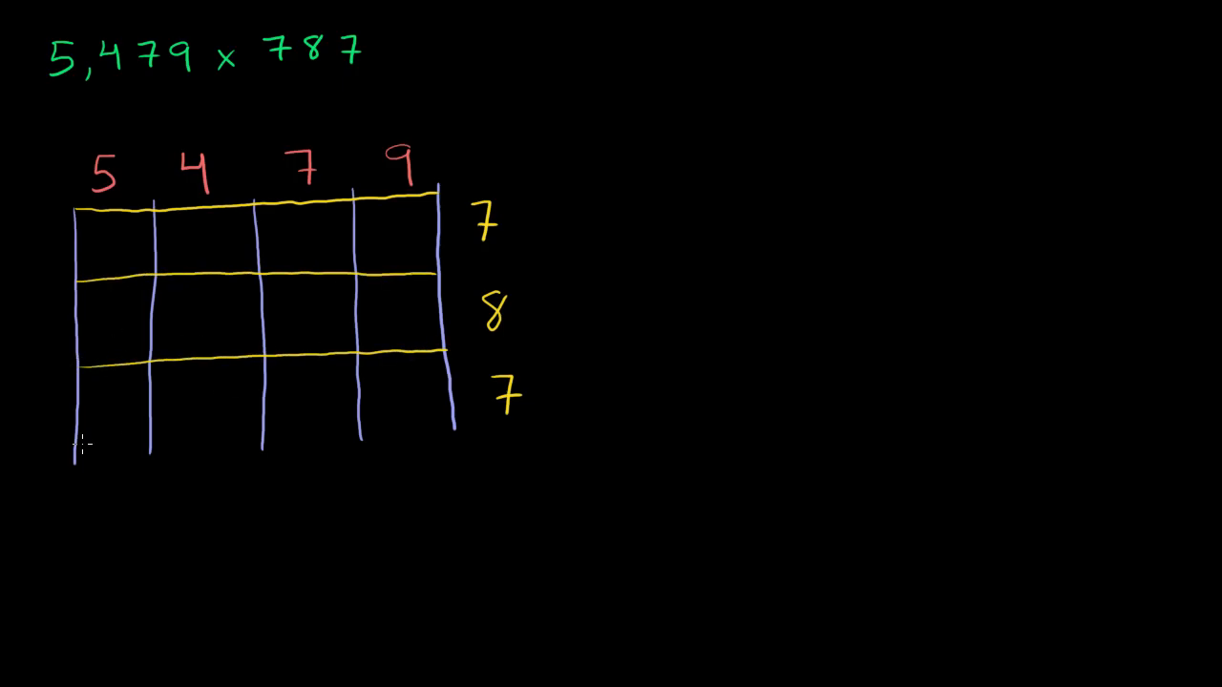
drag(71, 459, 457, 434)
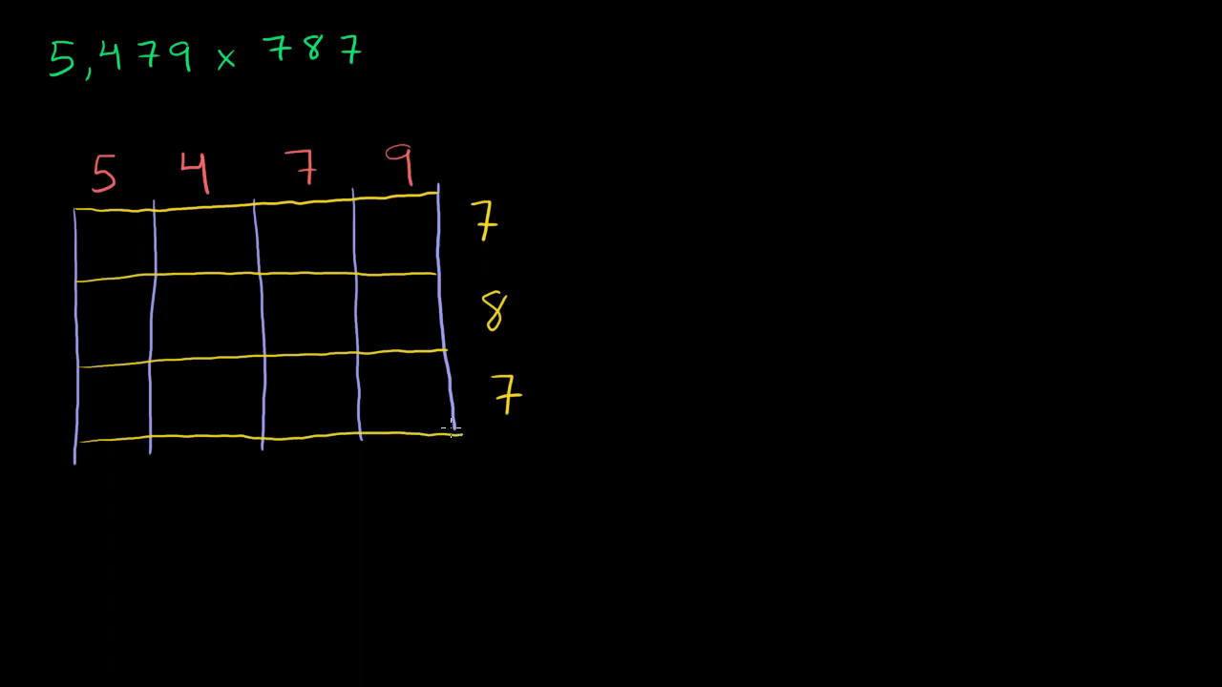
mouse_move(79, 273)
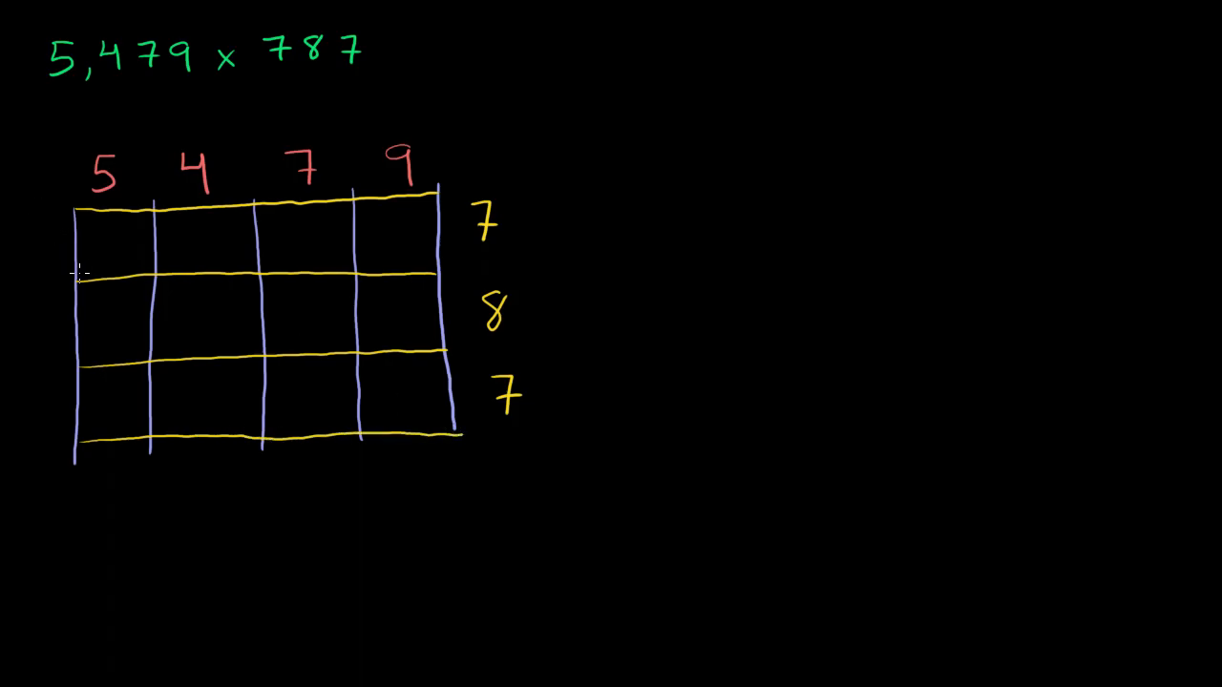
drag(78, 282, 153, 205)
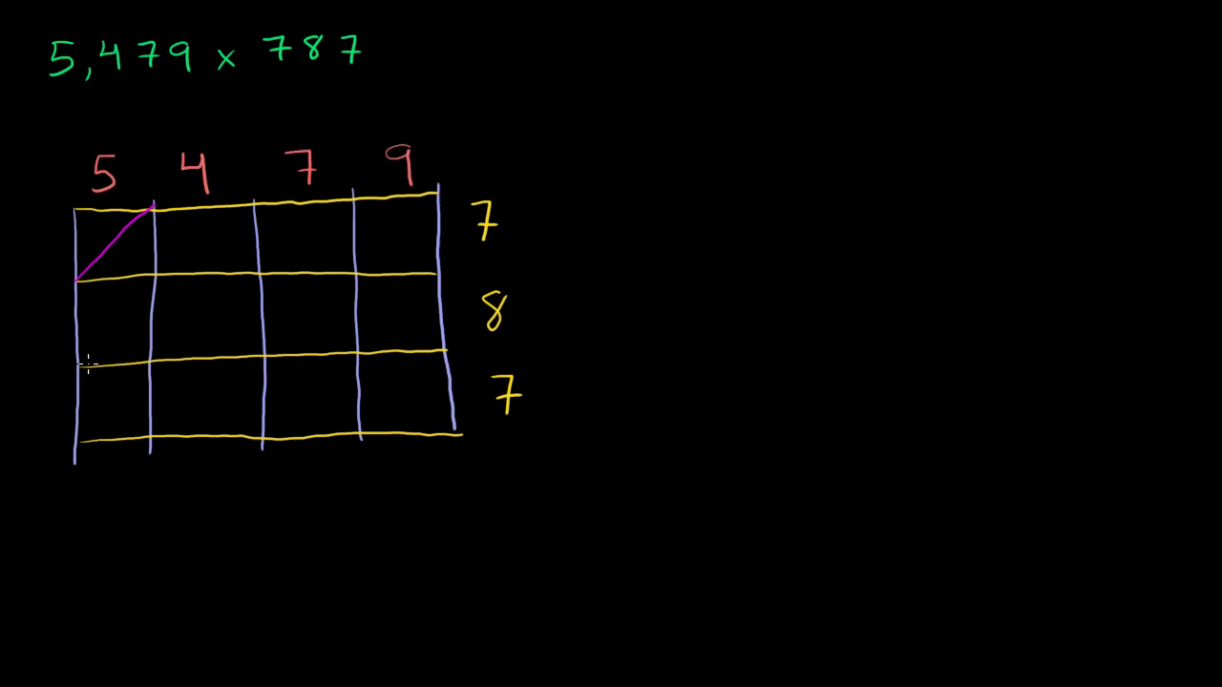
Draw magenta diagonals through the remaining cells of the 4×3 lattice
drag(84, 368, 250, 200)
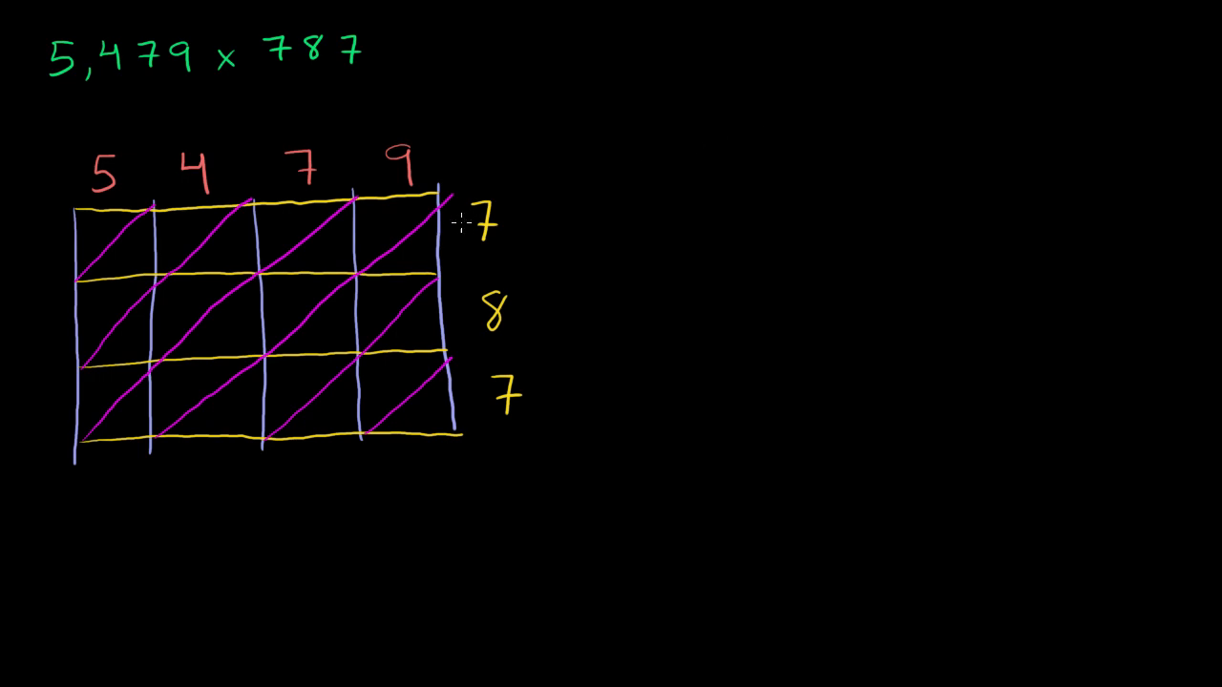
mouse_move(385, 208)
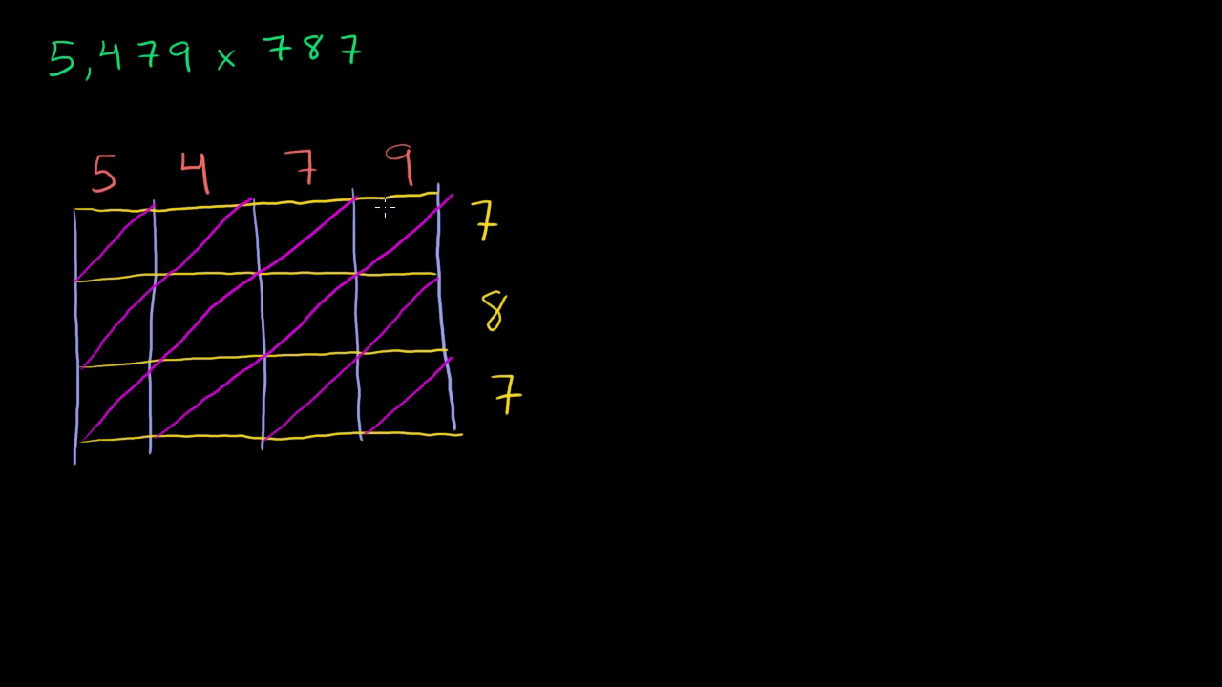
Enter the two-digit products, such as 63, into the lattice cells row by row
text(63)
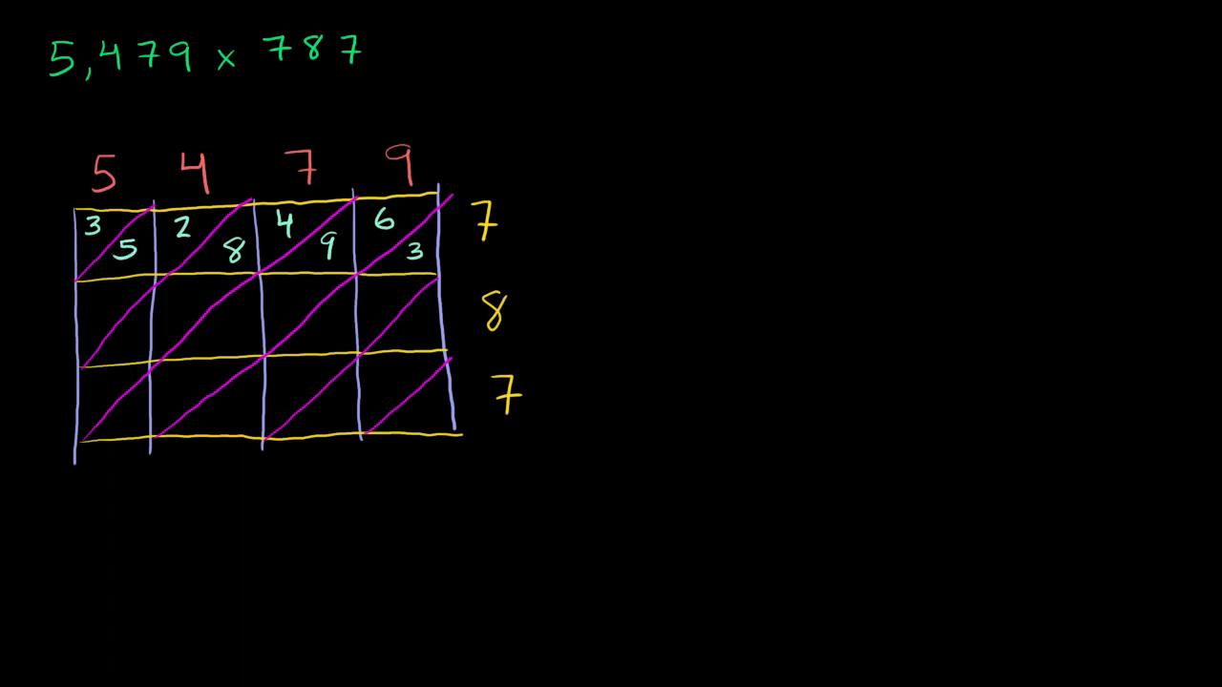
mouse_move(468, 318)
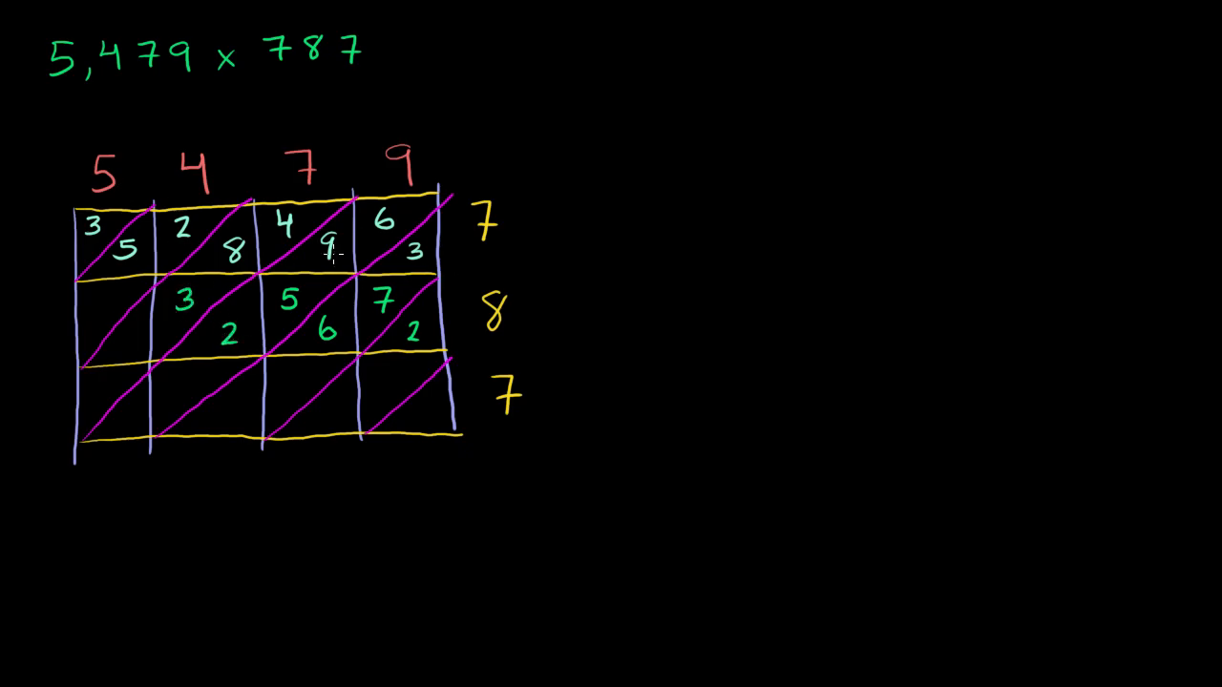
click(94, 307)
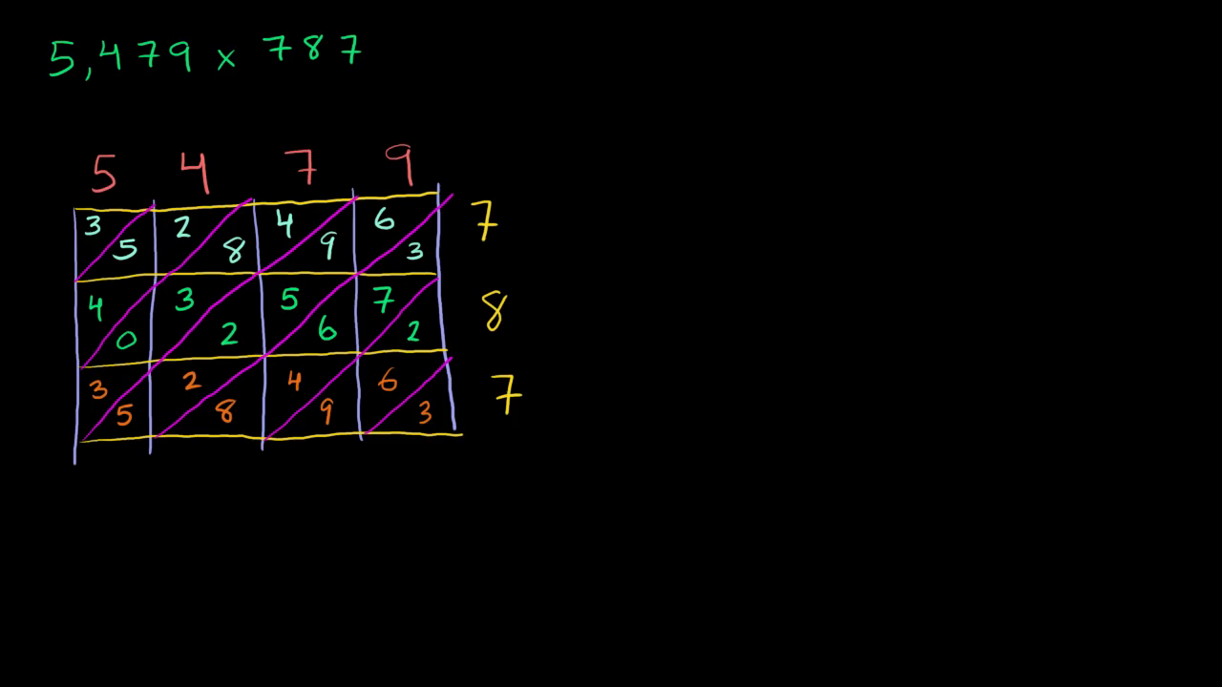
mouse_move(351, 462)
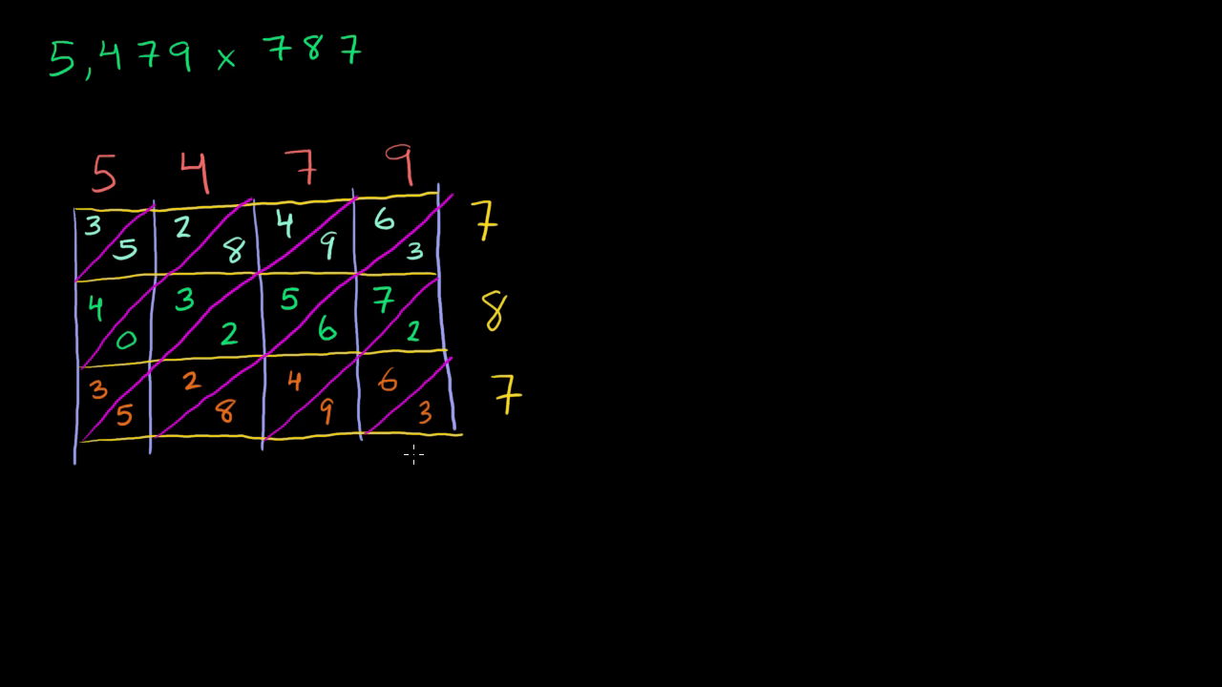
Write diagonal sum 3 below the lattice as the first total
text(3)
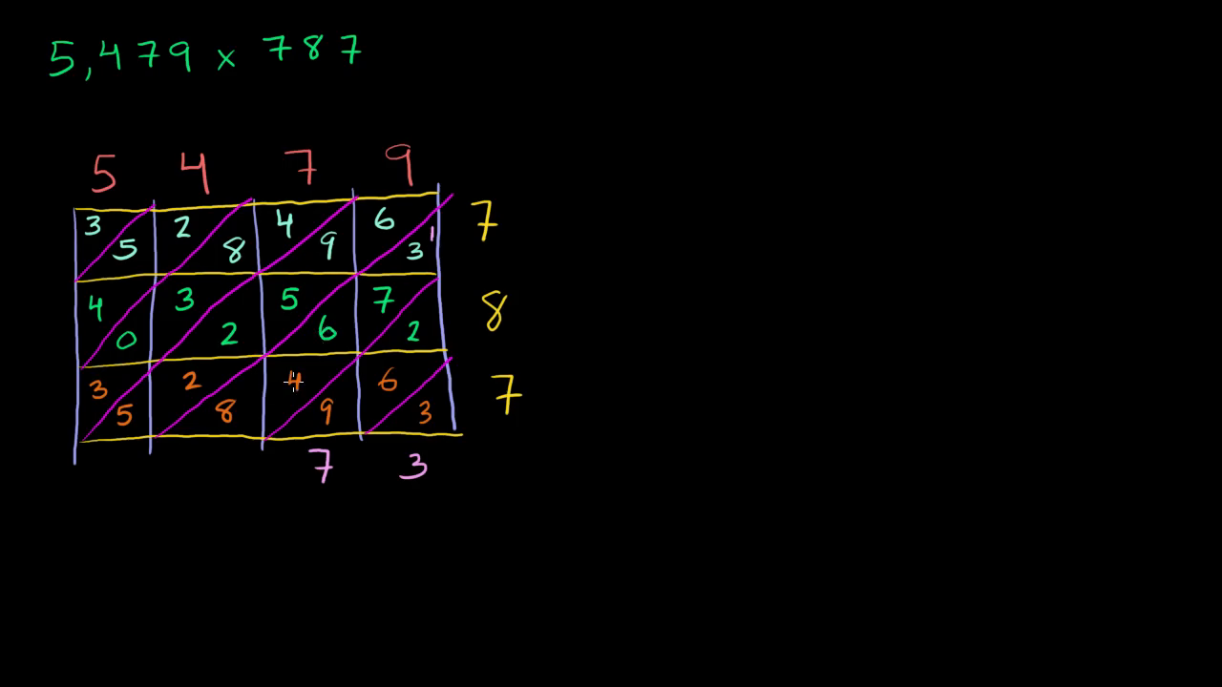
mouse_move(289, 384)
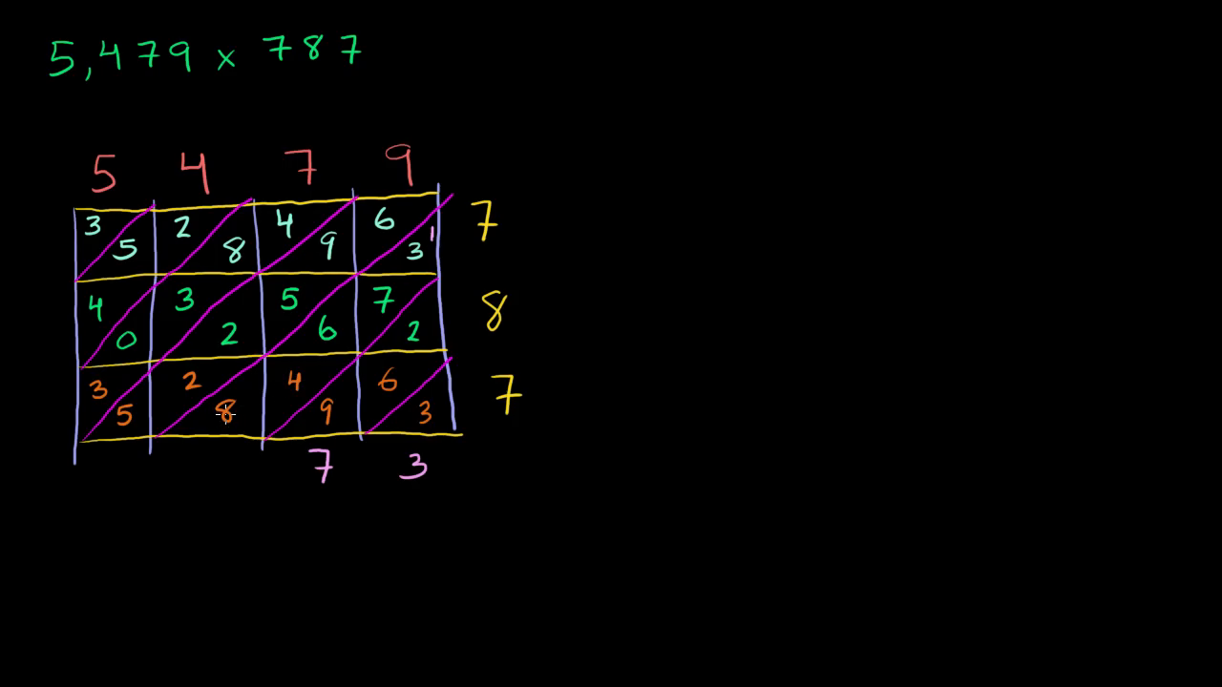
mouse_move(208, 447)
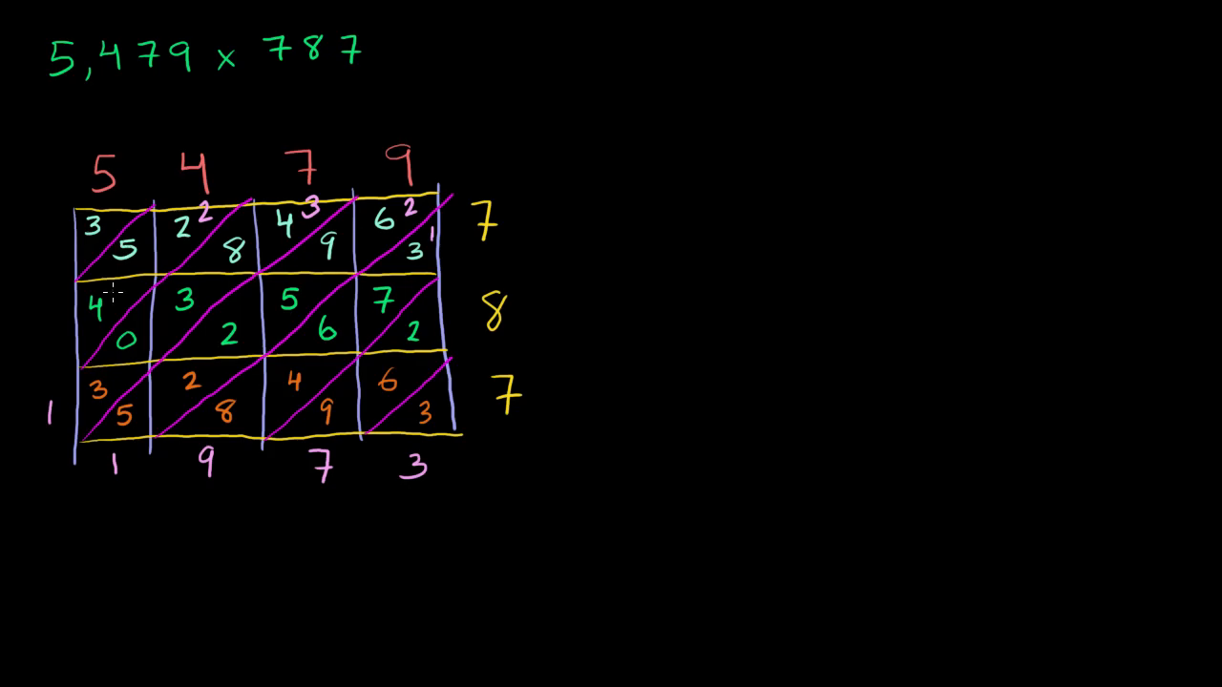
mouse_move(43, 306)
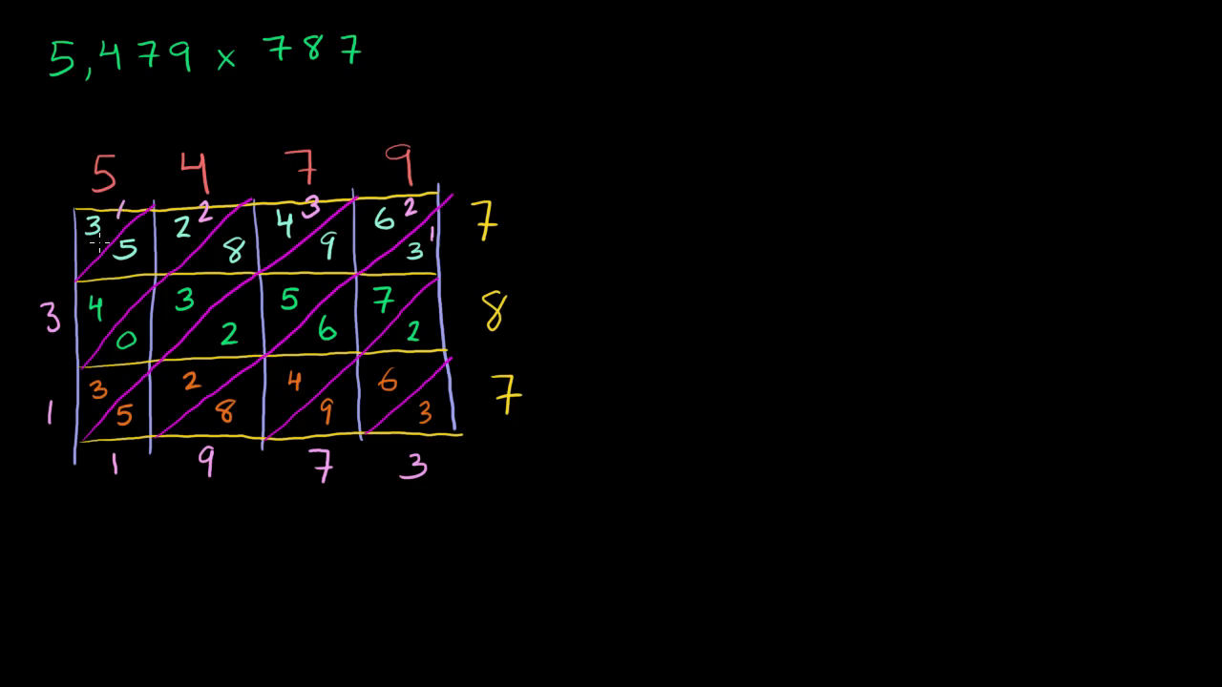
mouse_move(38, 238)
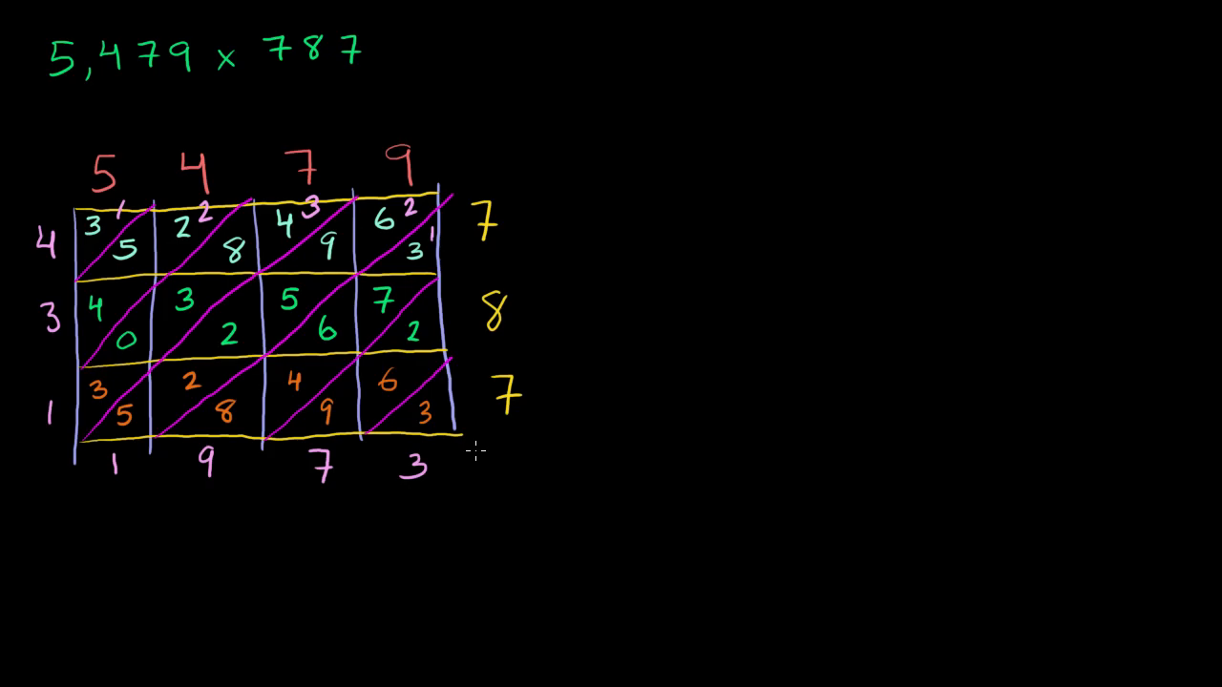
mouse_move(328, 413)
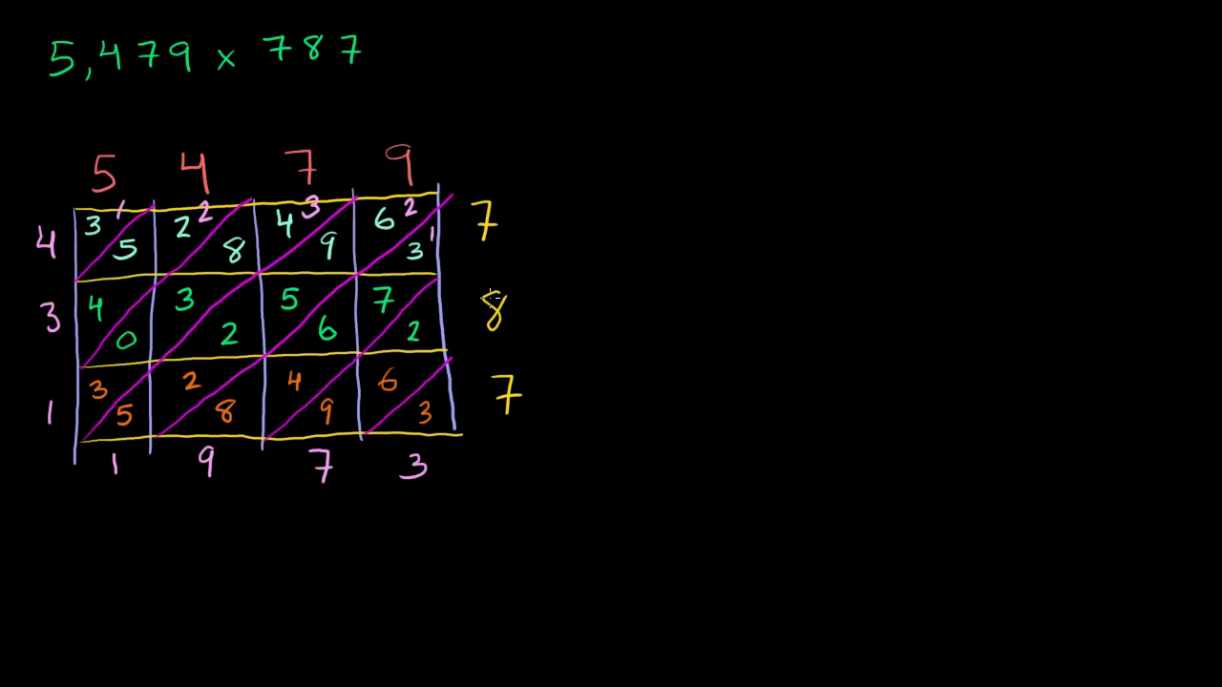
mouse_move(483, 379)
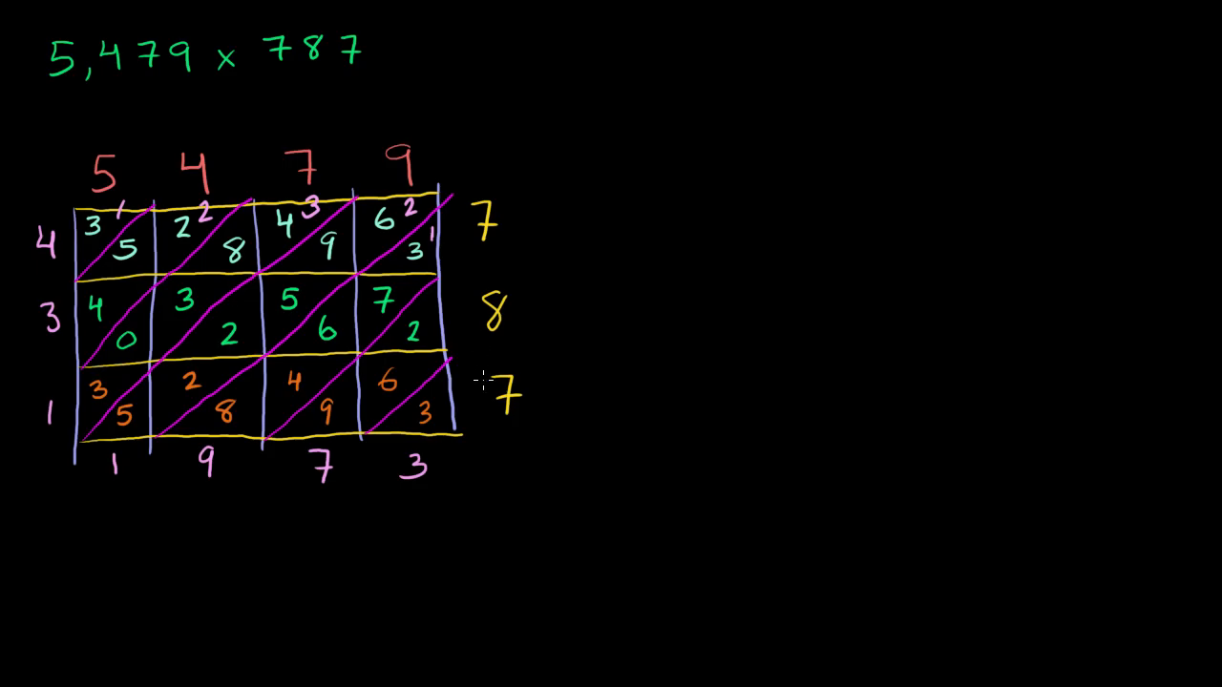
mouse_move(97, 324)
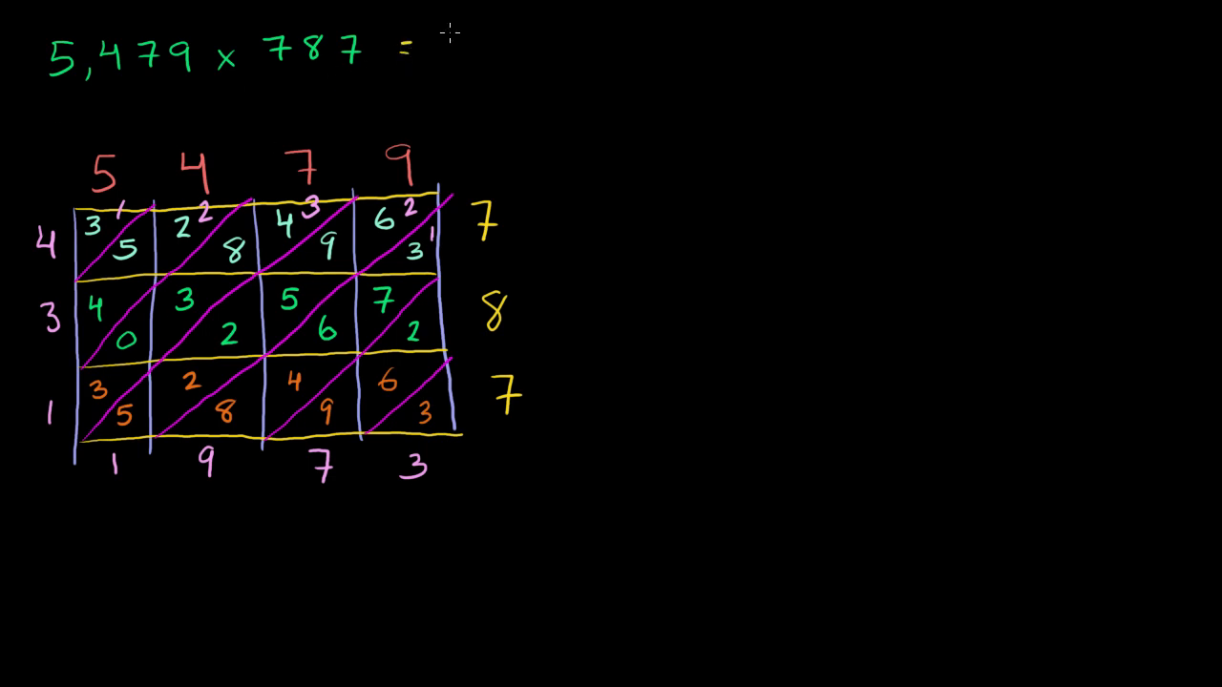
Write the answer digits 4, 3, 1 after the equals sign in yellow
text(43)
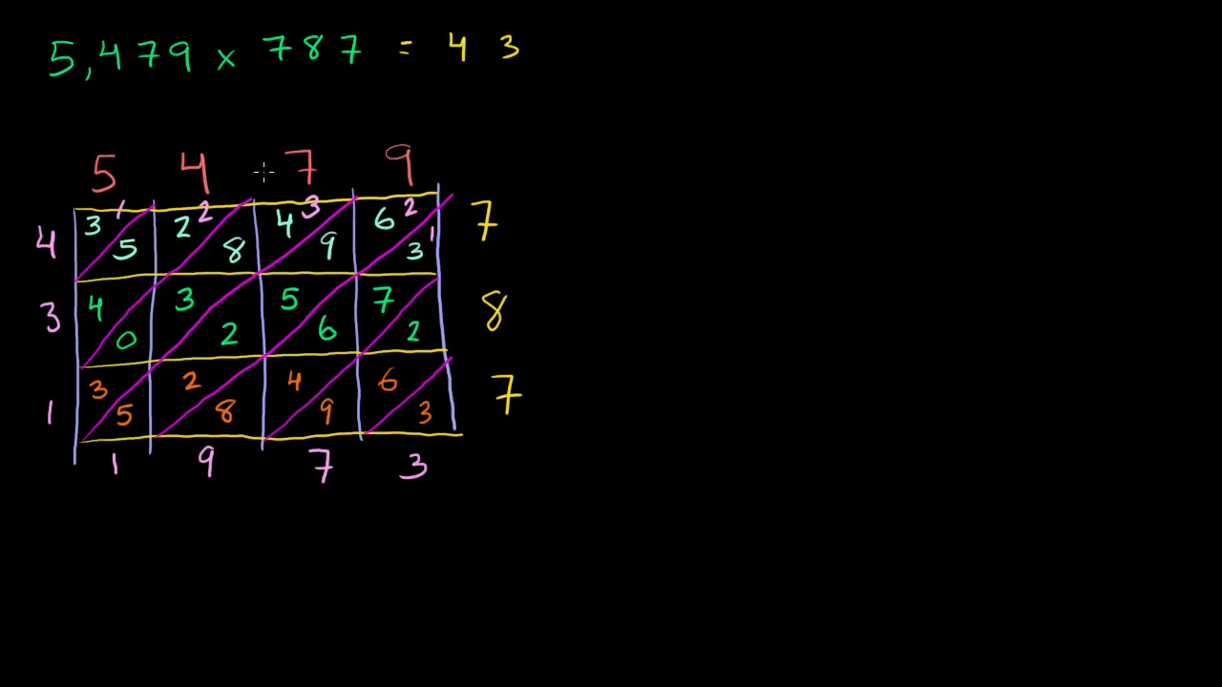
text(1)
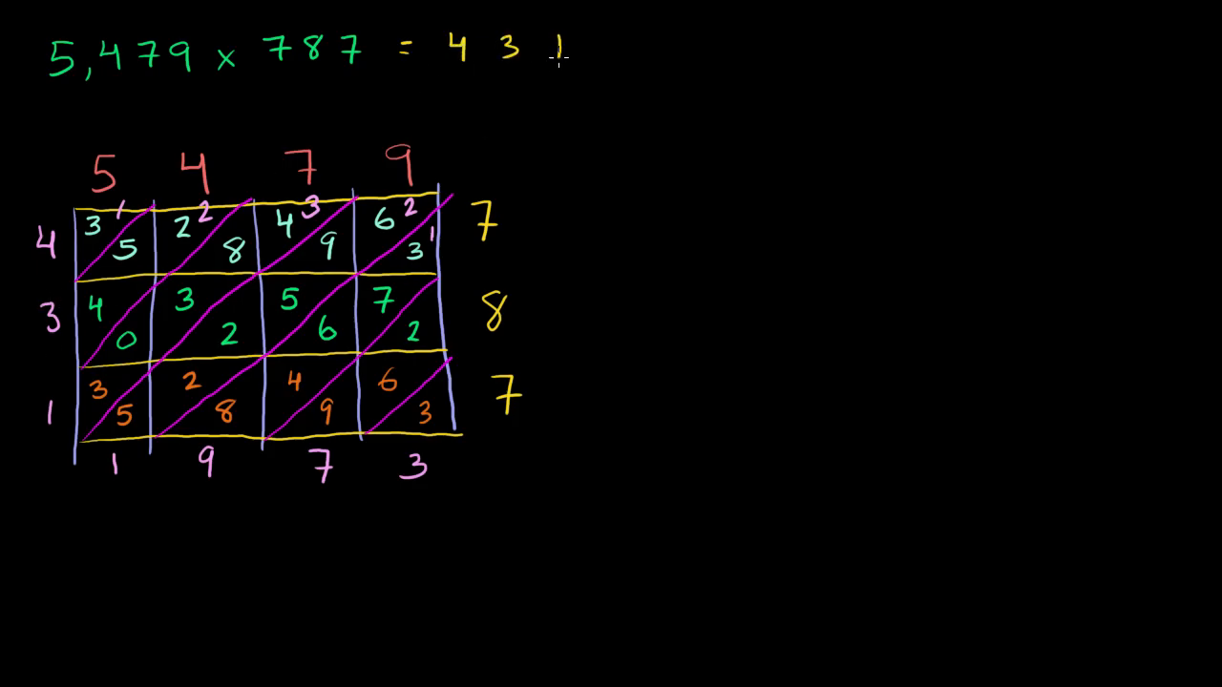